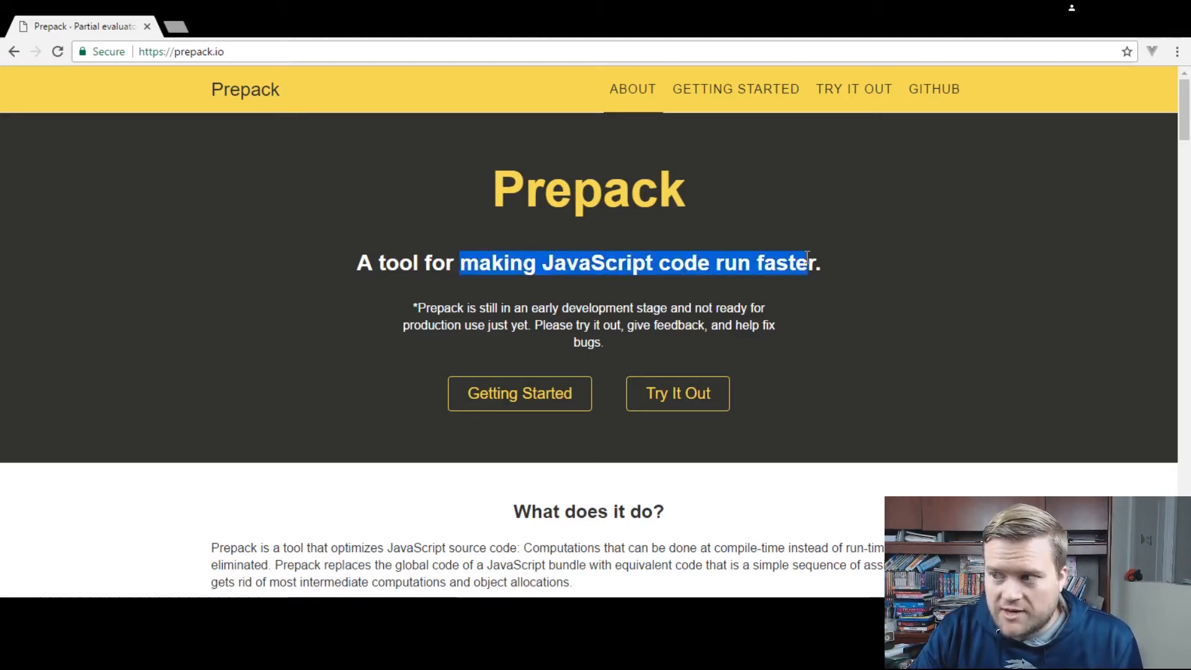
mouse_move(129, 402)
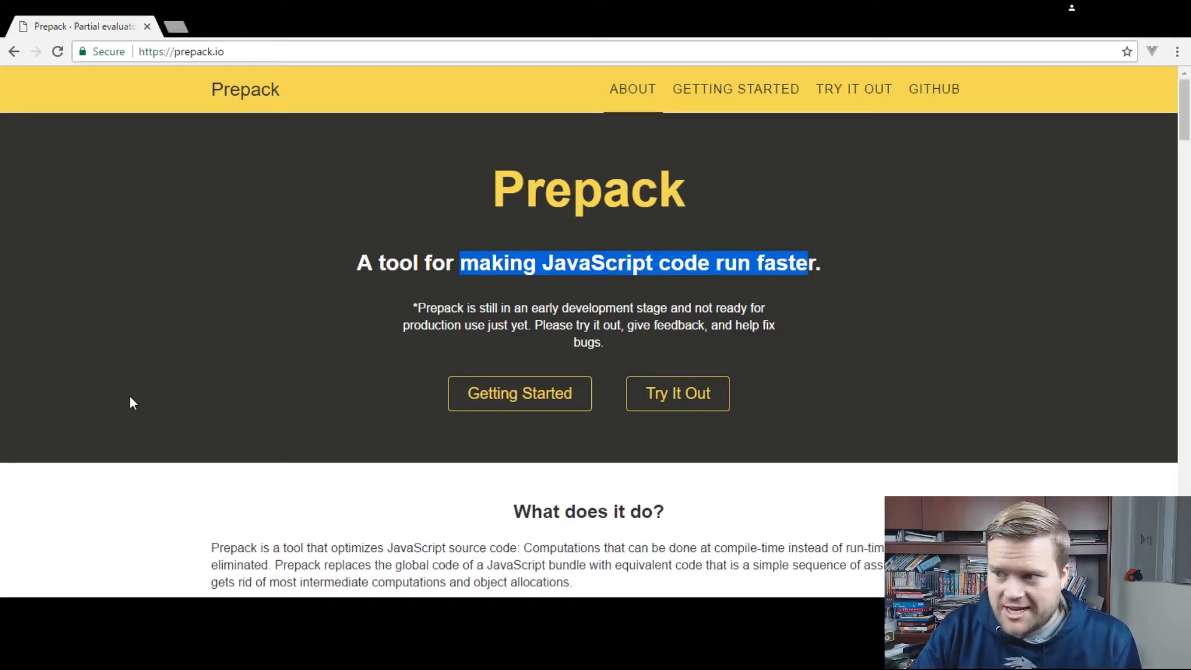
mouse_move(147, 411)
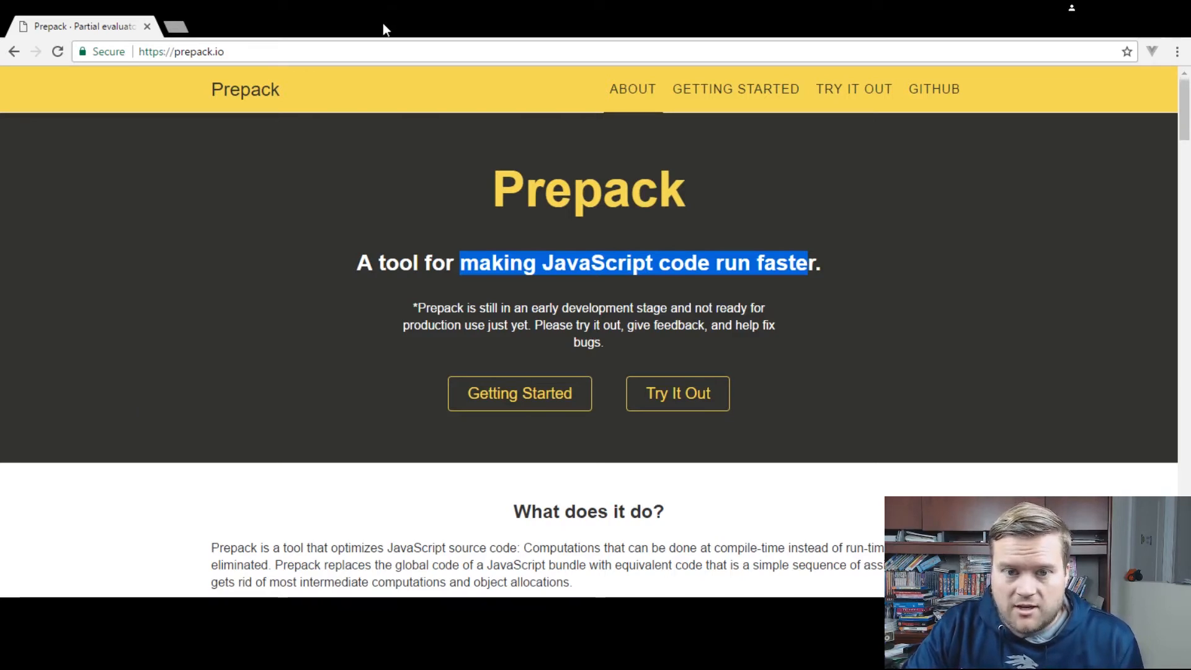
mouse_move(596, 169)
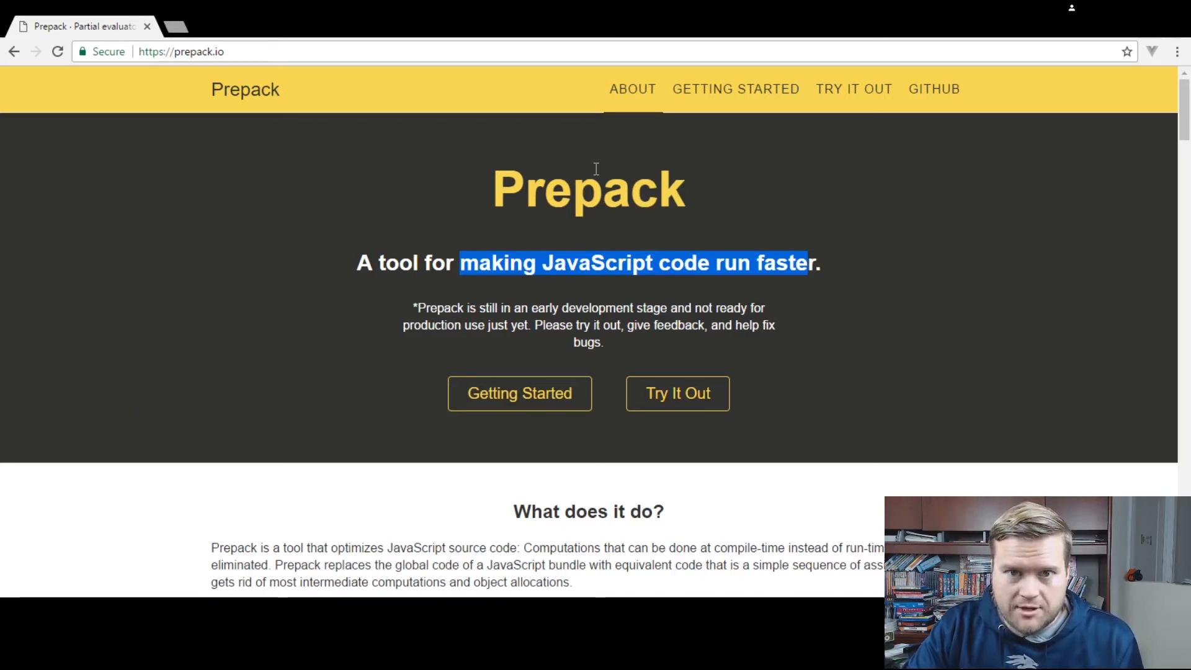
Read the compile-time computation description and the Hello World example output on prepack.io.
scroll(down, 3)
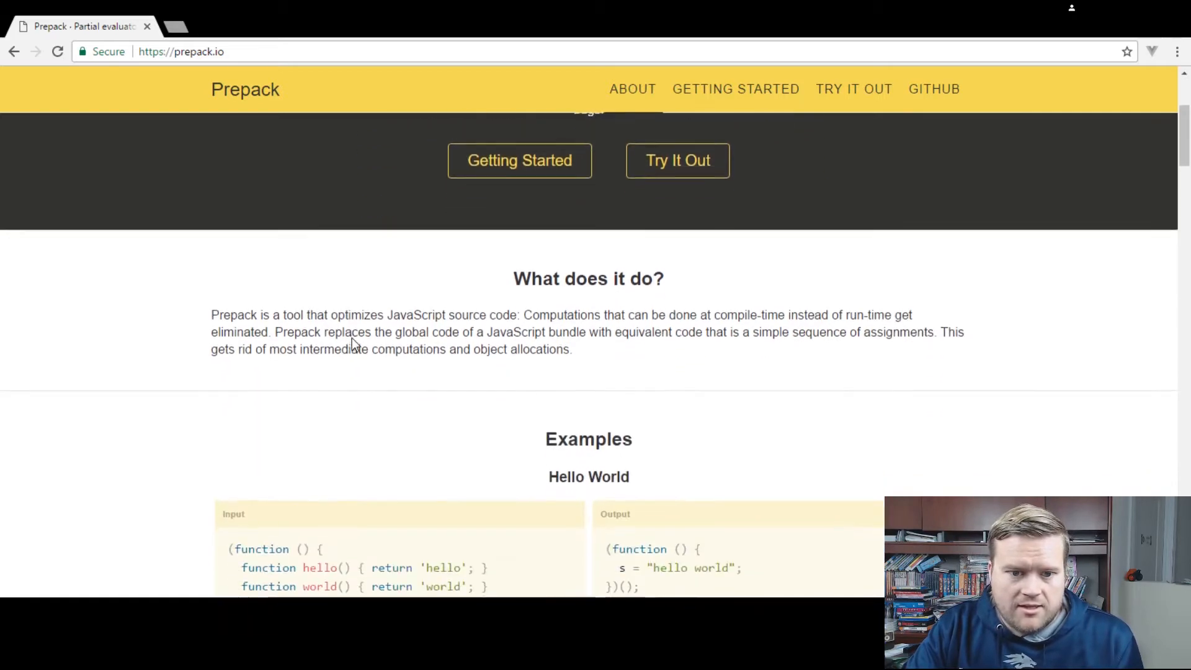
scroll(down, 3)
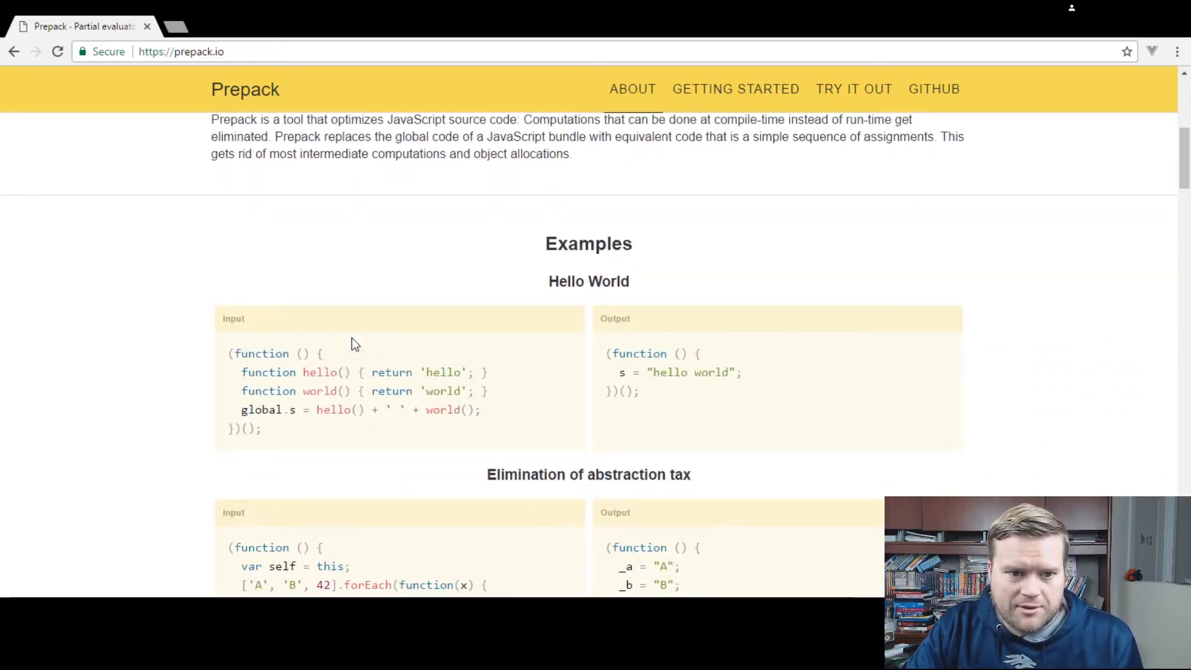
scroll(up, 3)
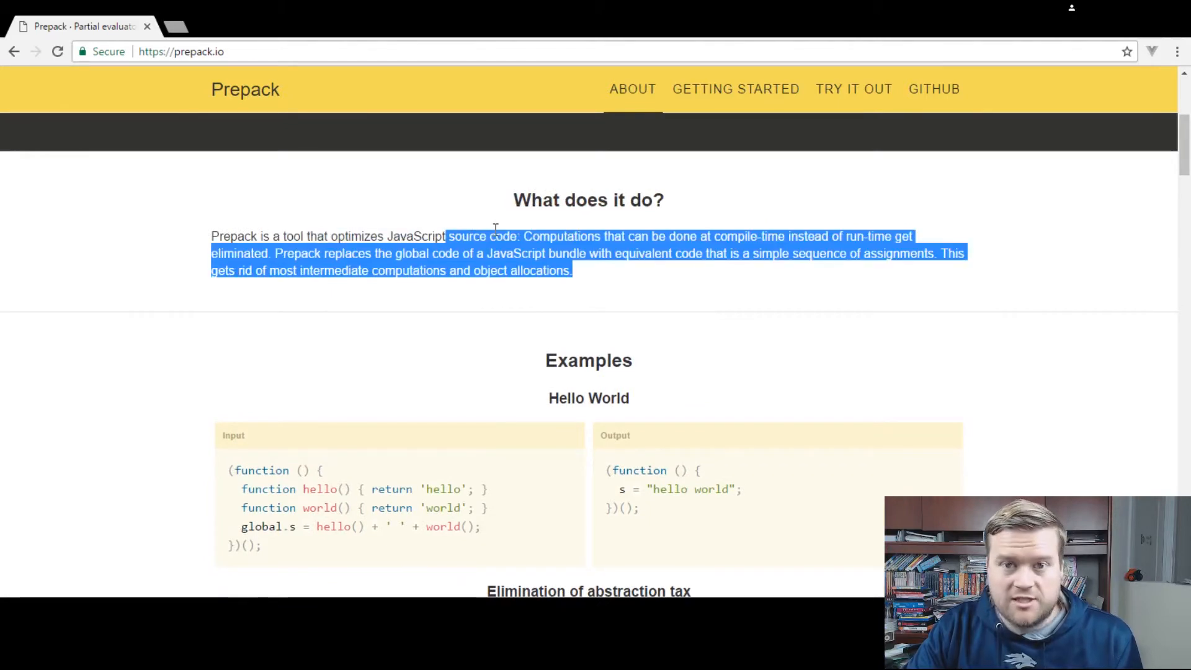
double_click(573, 236)
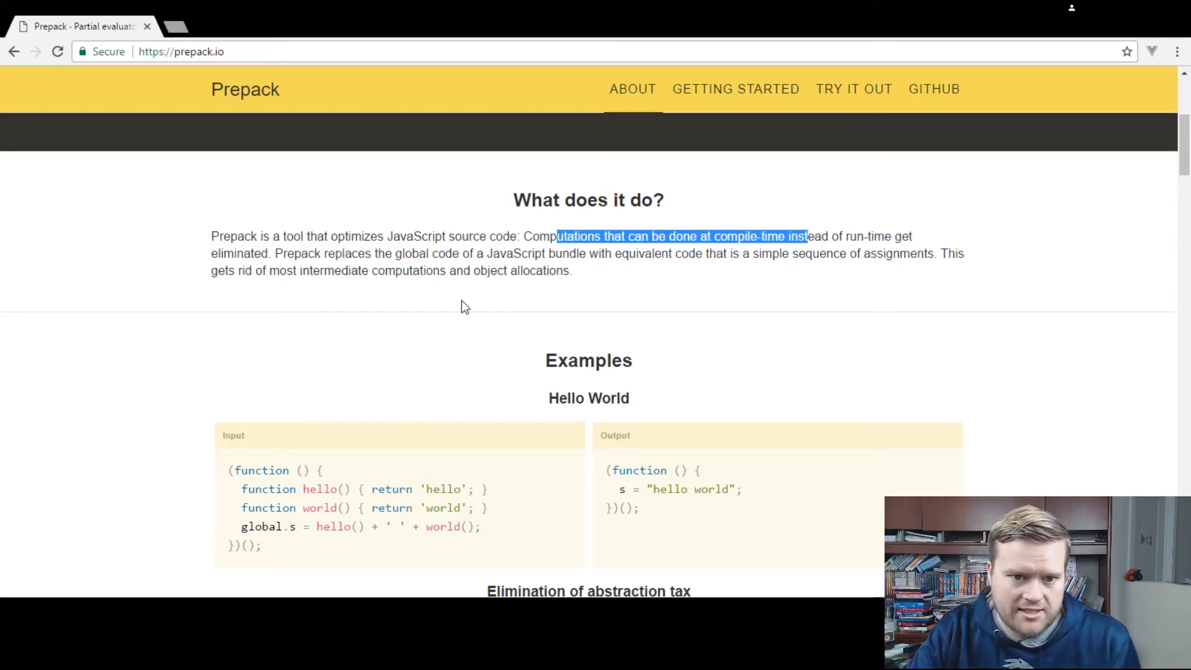
scroll(down, 3)
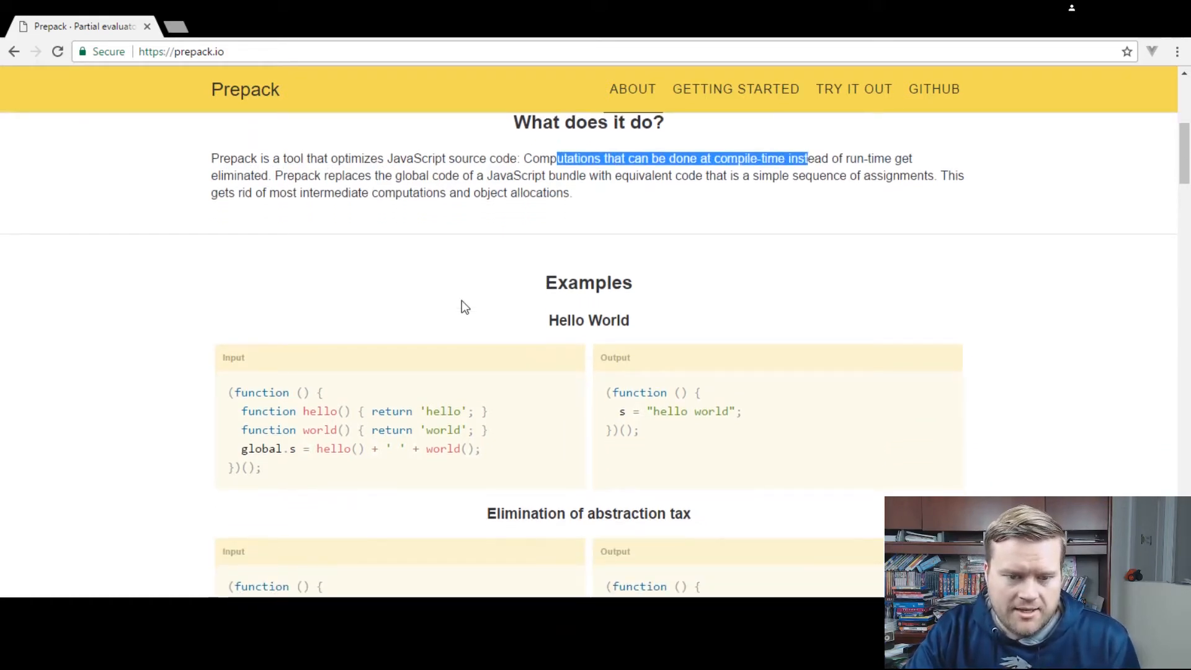
scroll(down, 3)
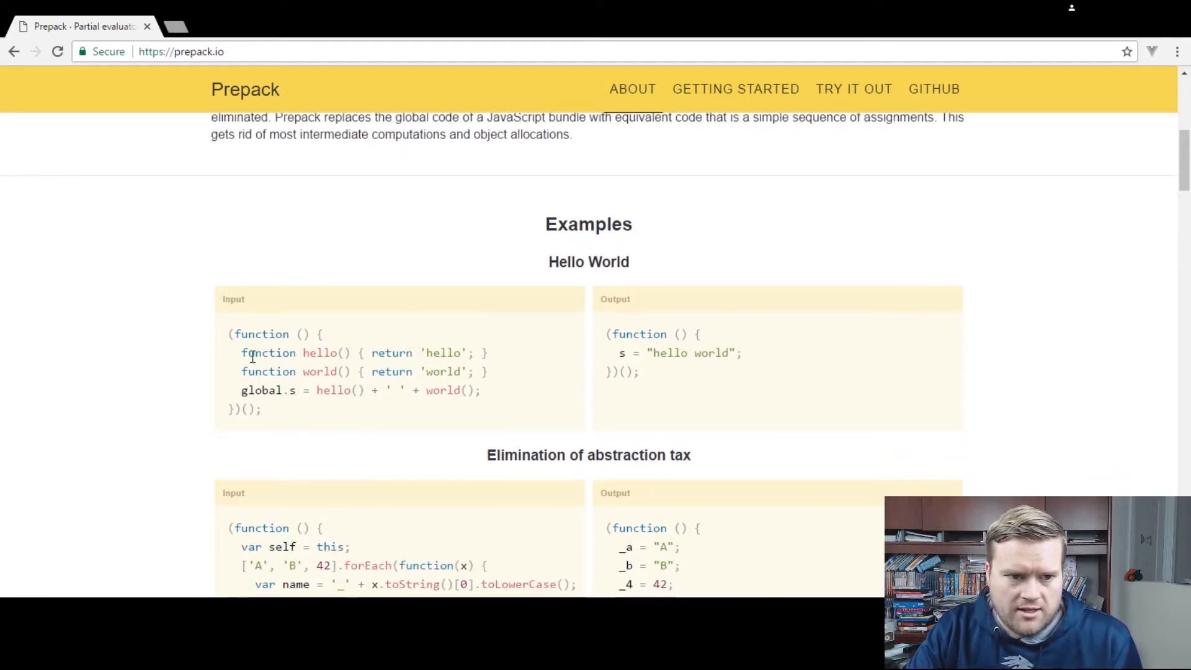
double_click(268, 352)
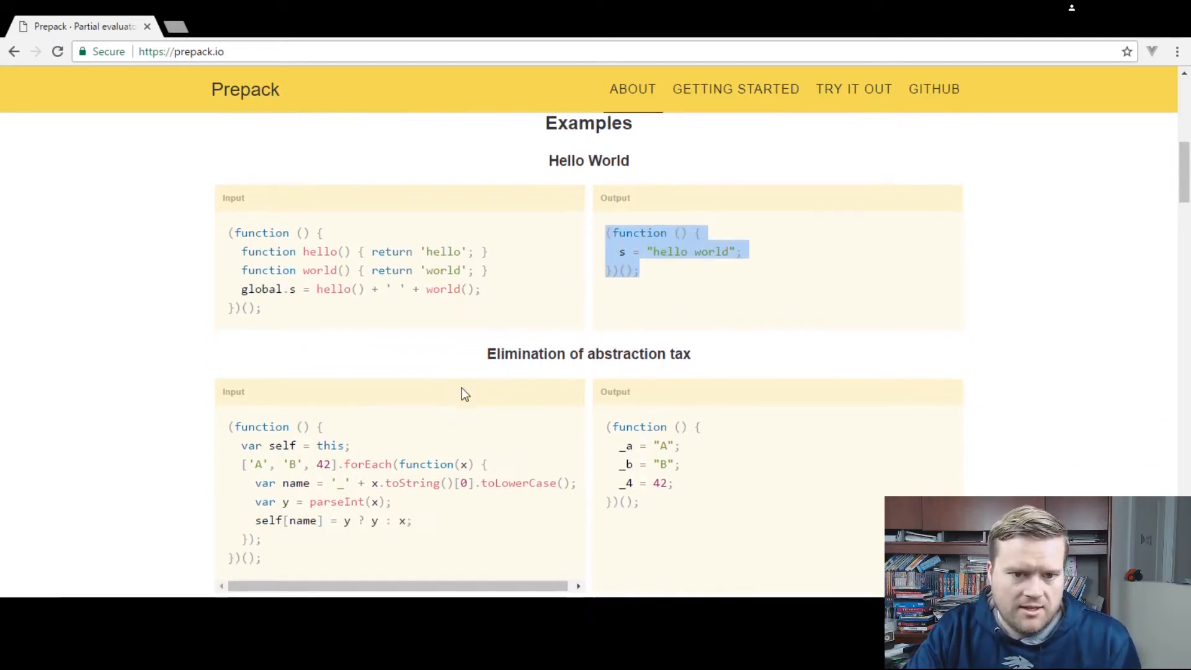
Review the Fibonacci example output further down, then go to the Getting Started page.
scroll(down, 3)
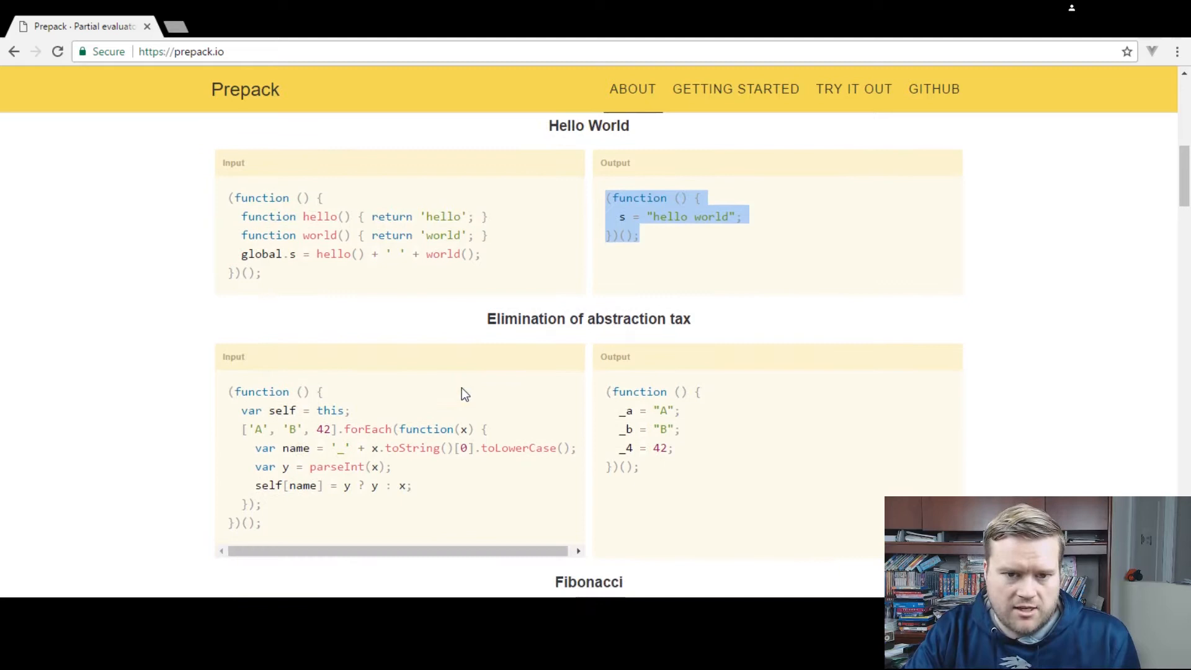
scroll(down, 3)
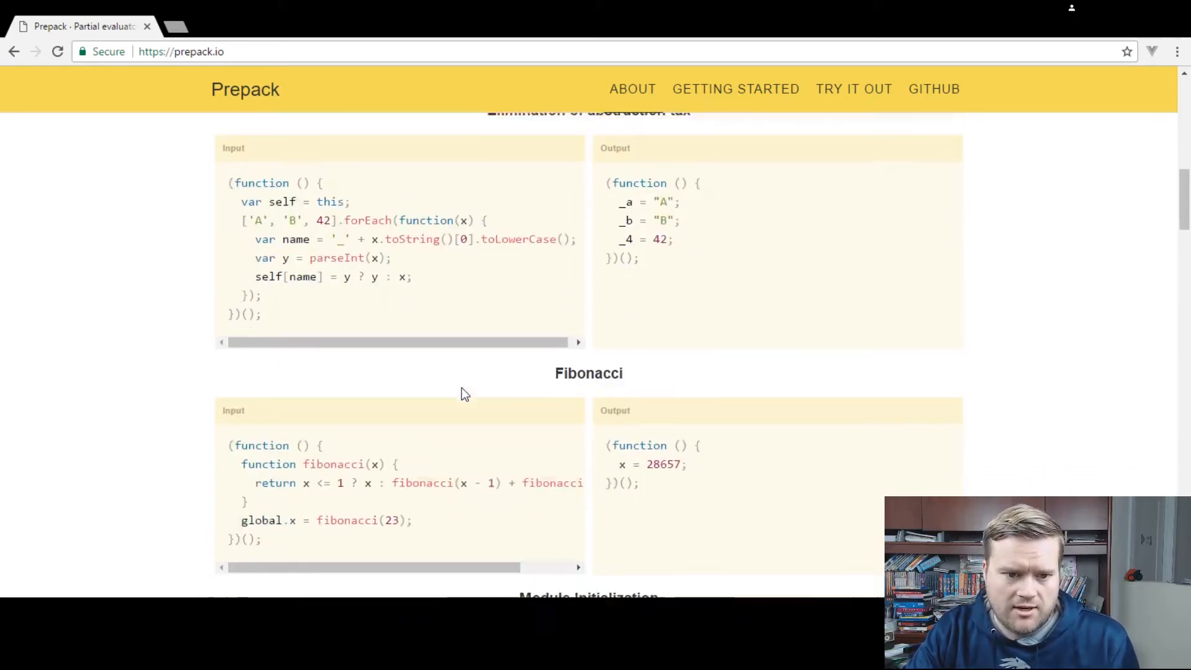
scroll(down, 3)
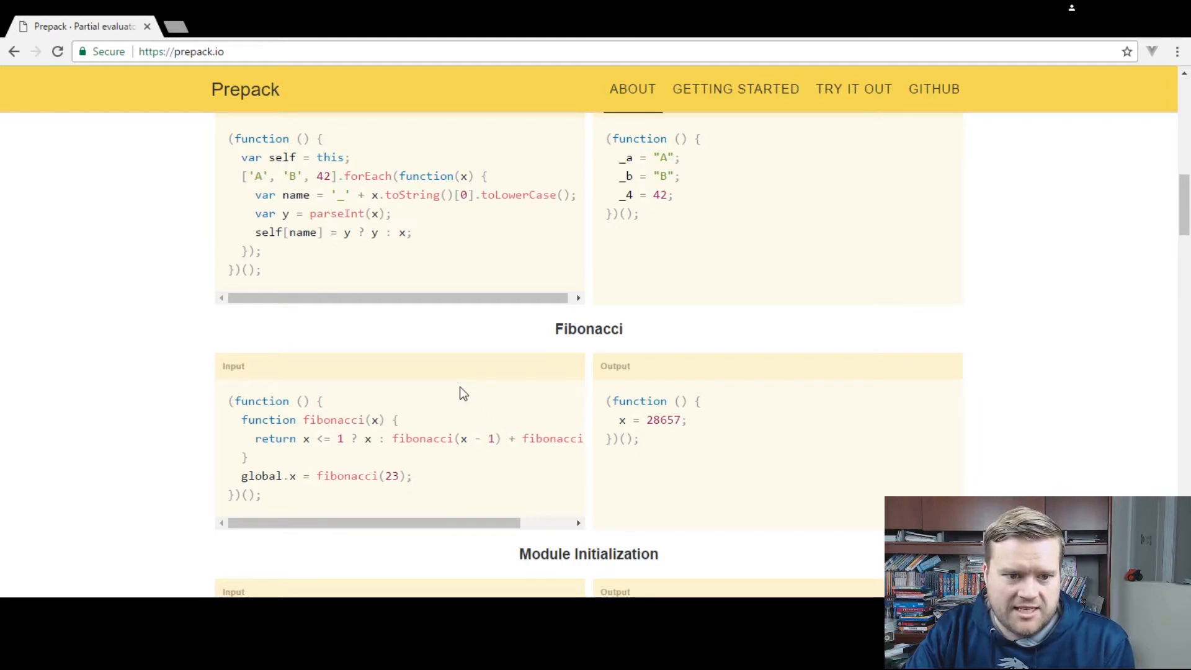
mouse_move(458, 393)
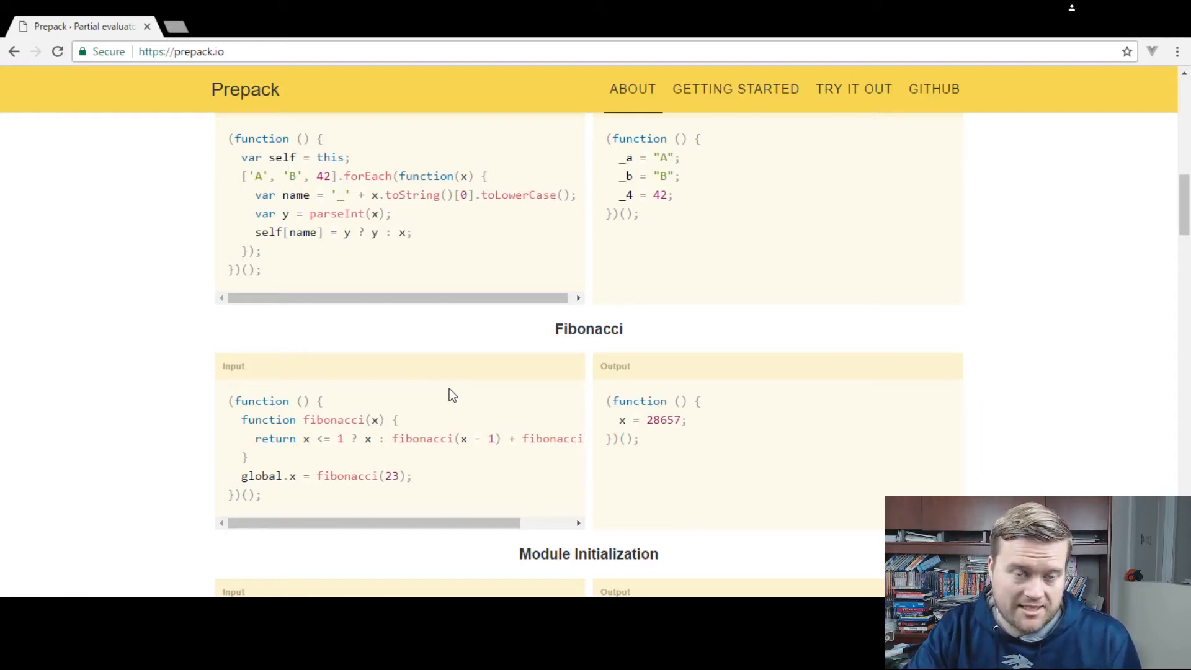
scroll(down, 3)
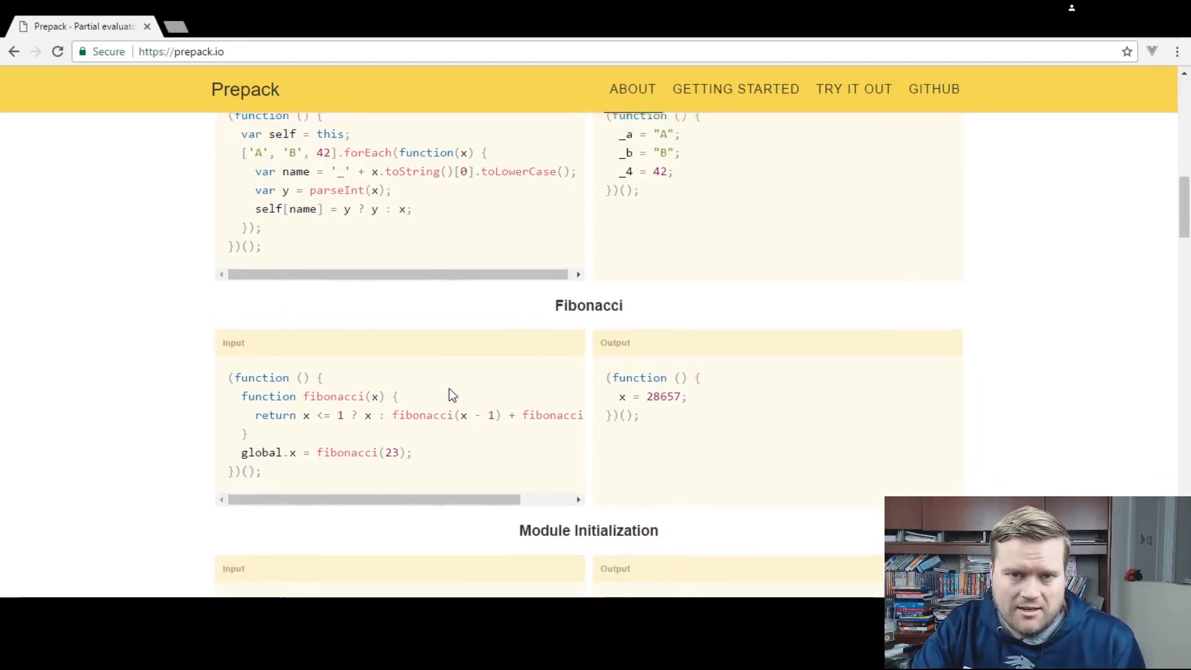
scroll(down, 3)
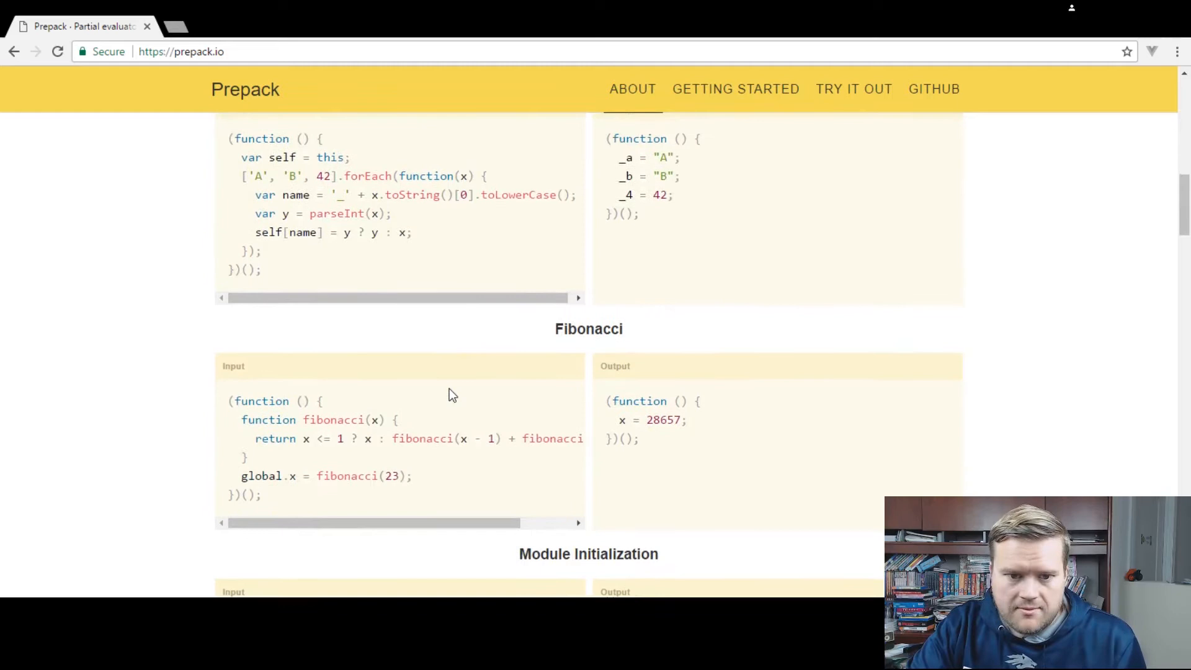
scroll(down, 3)
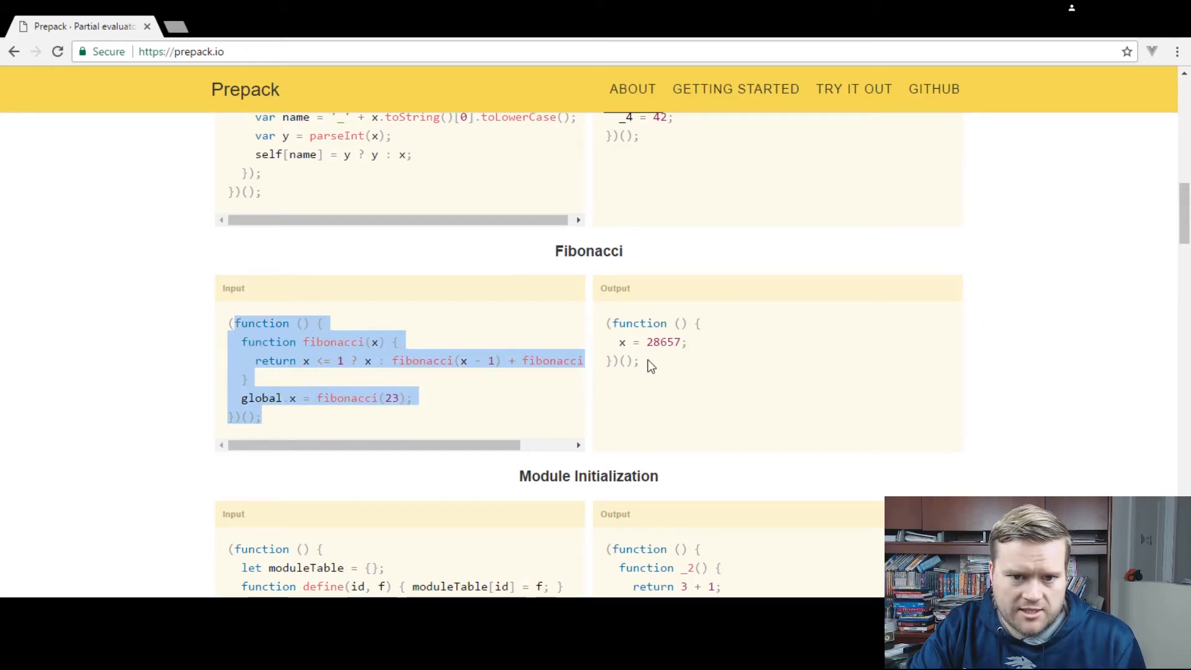
click(627, 350)
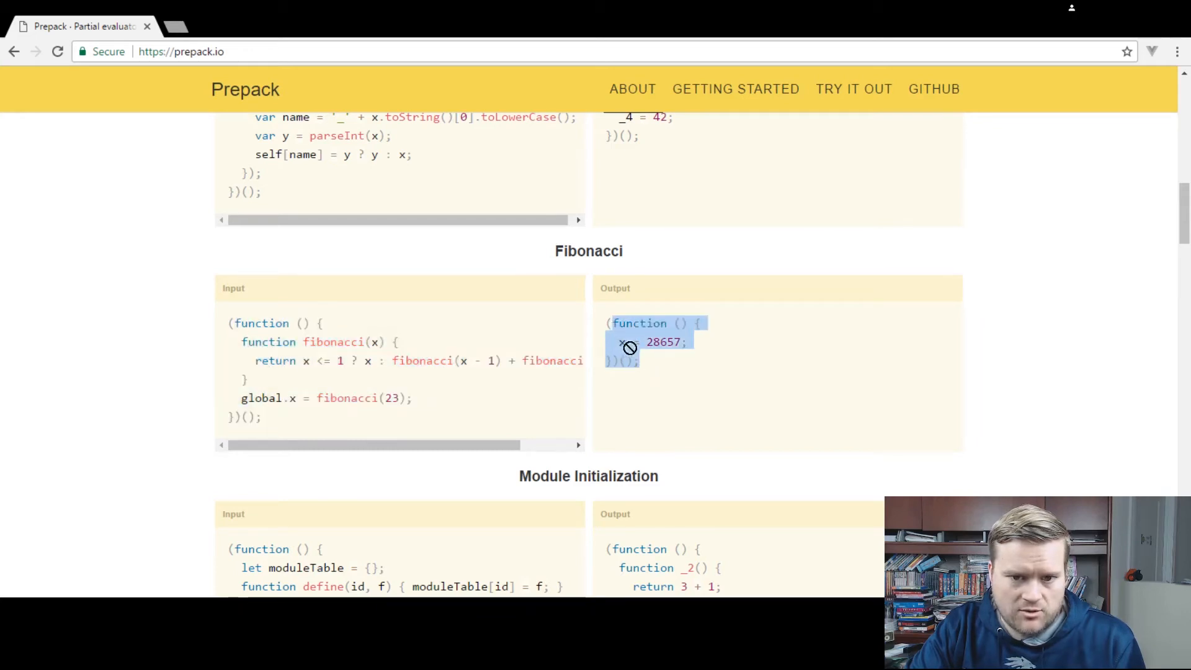
scroll(down, 3)
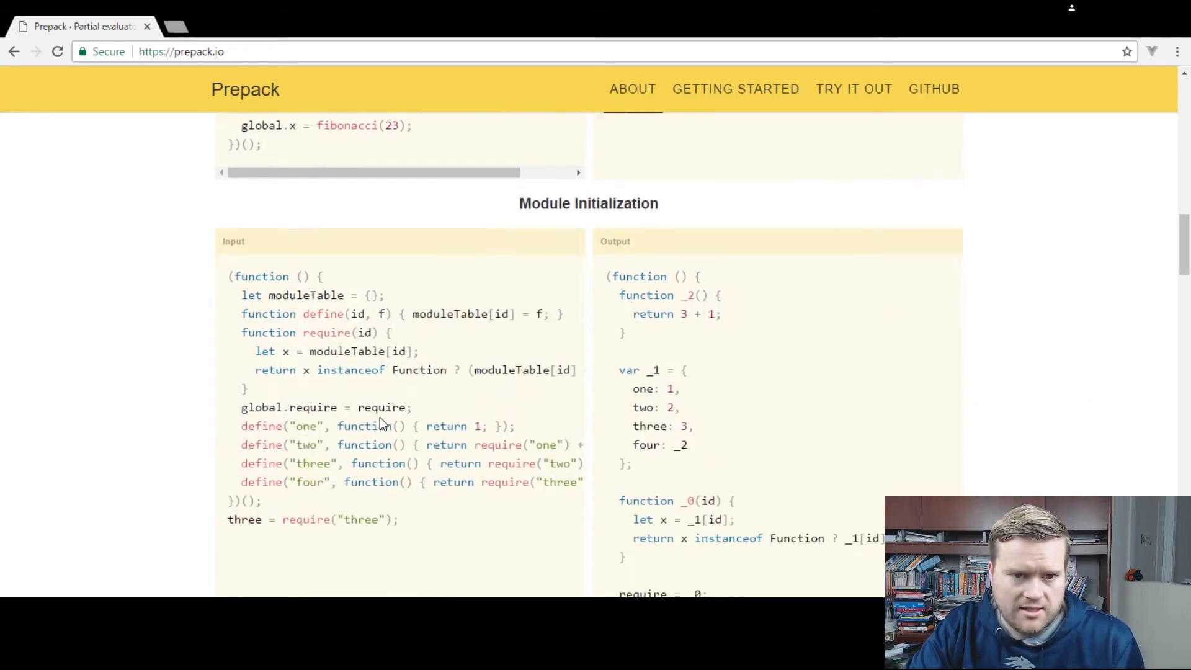
scroll(down, 3)
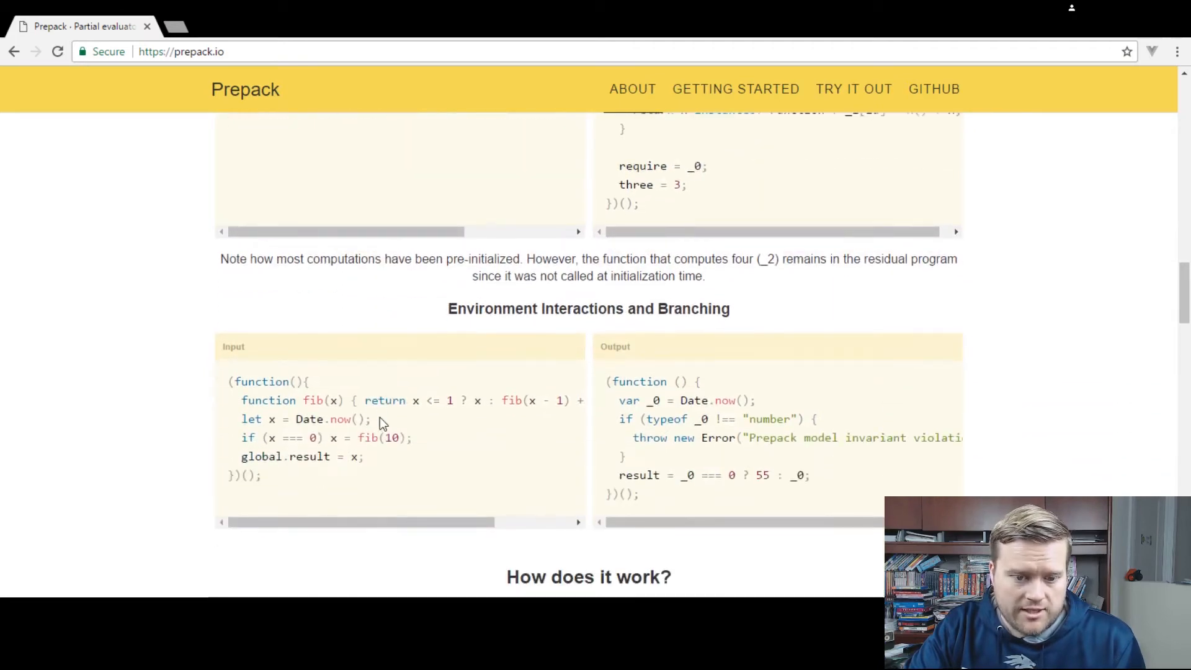
scroll(down, 3)
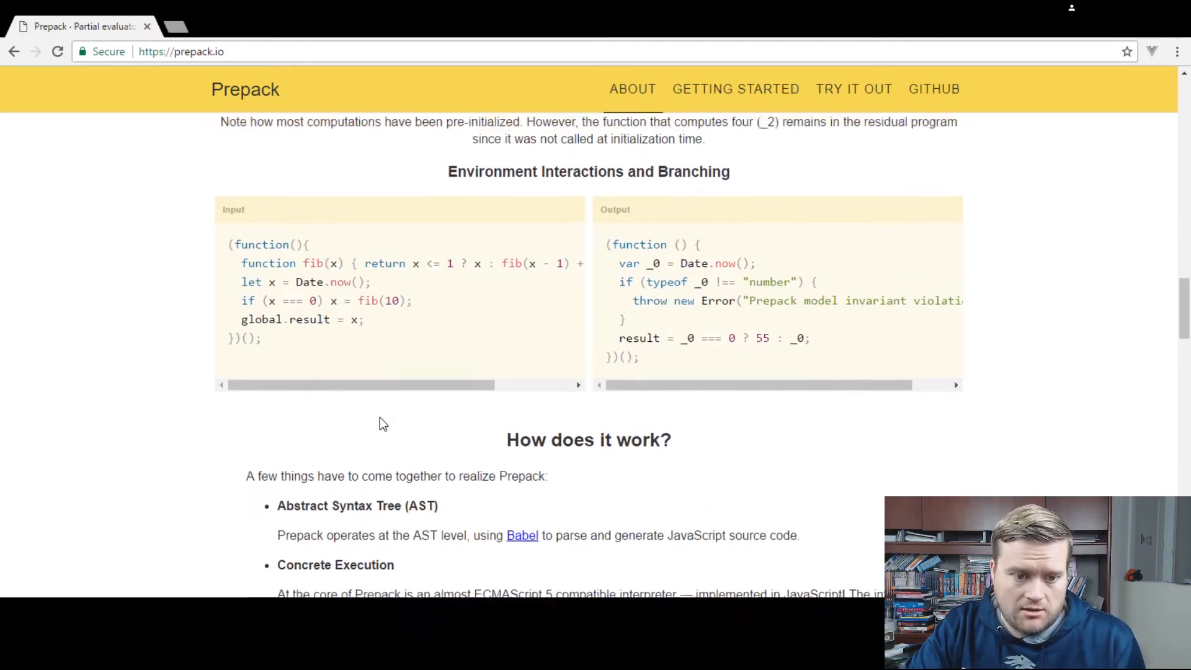
scroll(down, 3)
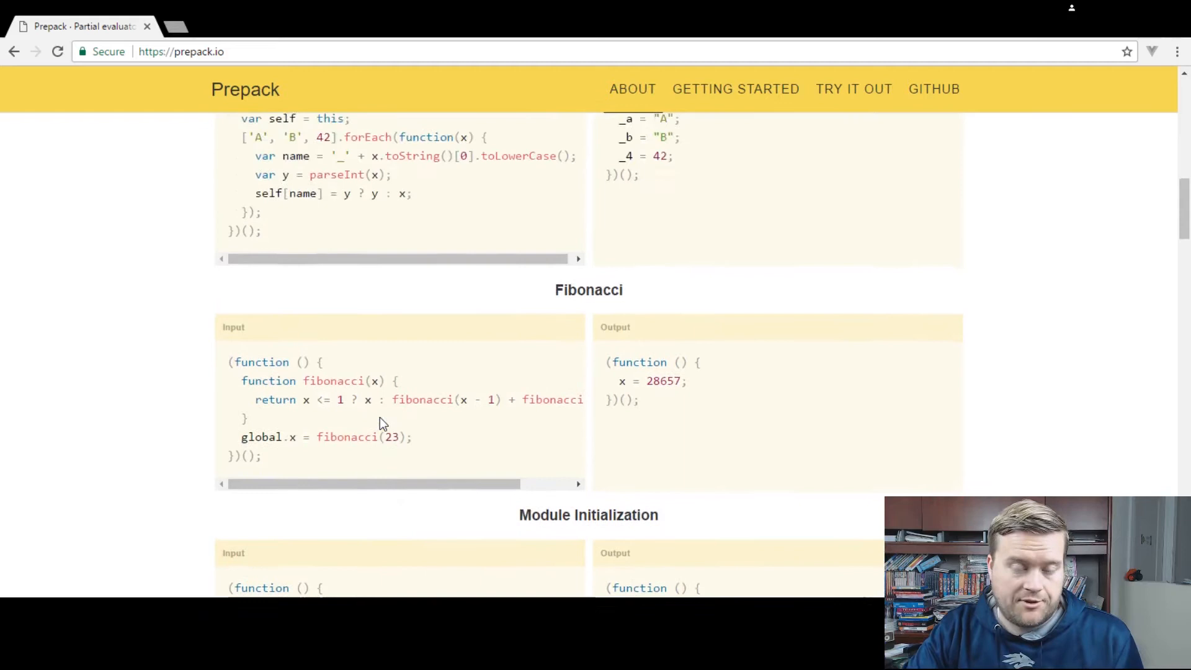
scroll(up, 3)
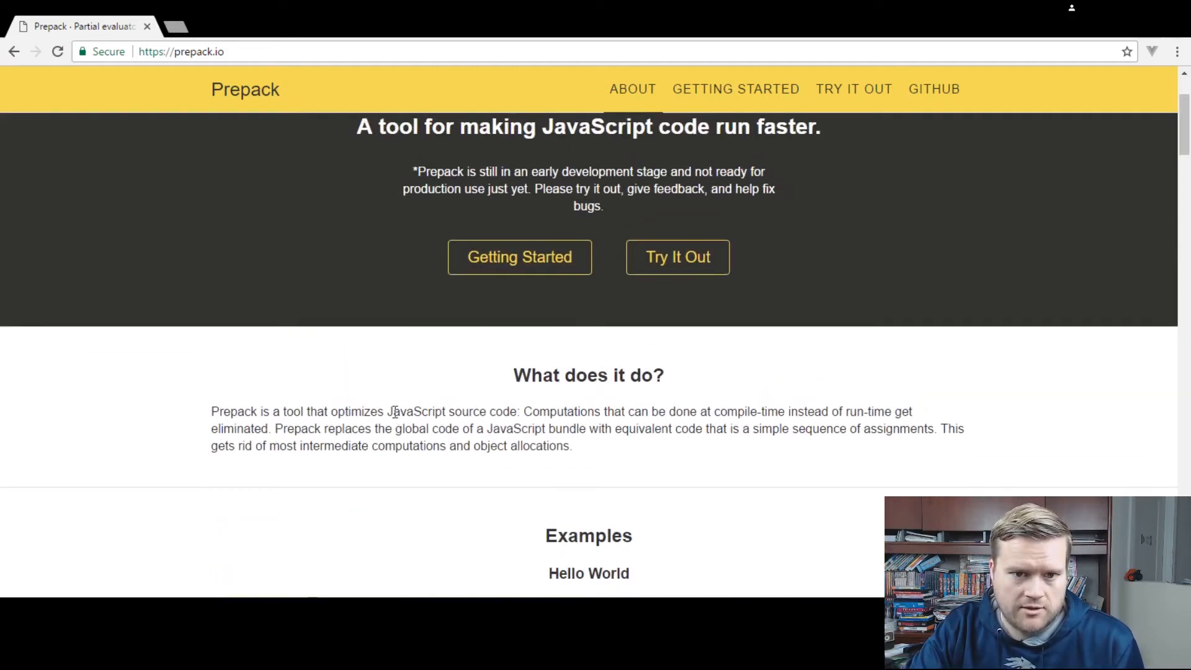
mouse_move(720, 93)
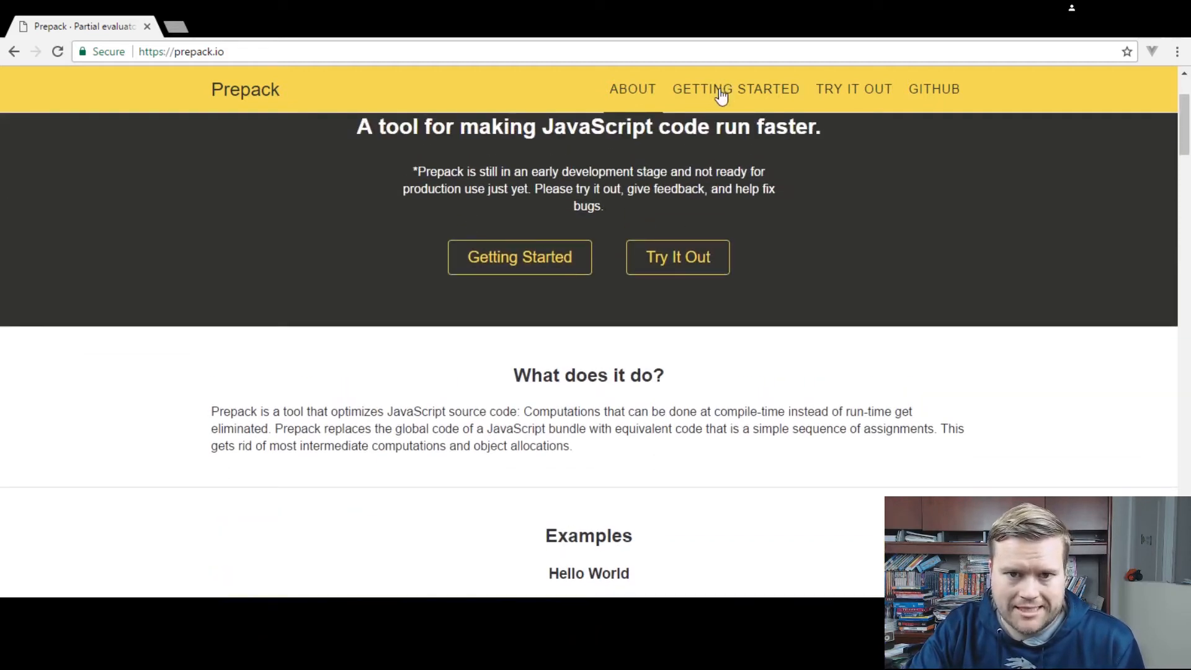
click(734, 89)
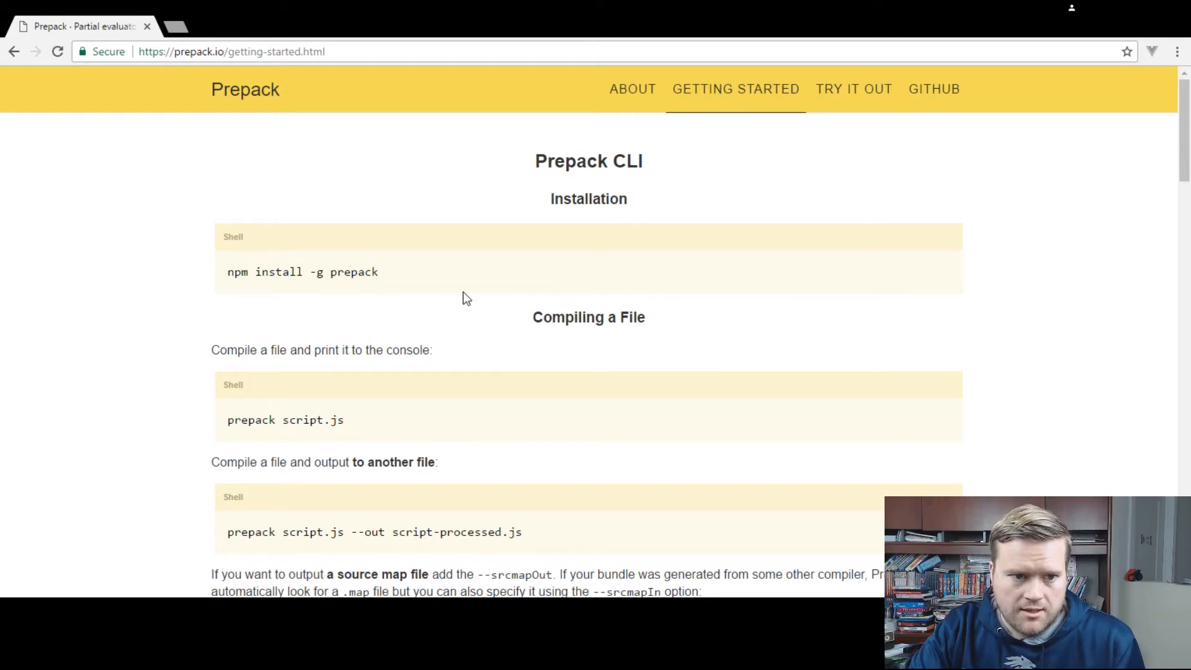
mouse_move(615, 26)
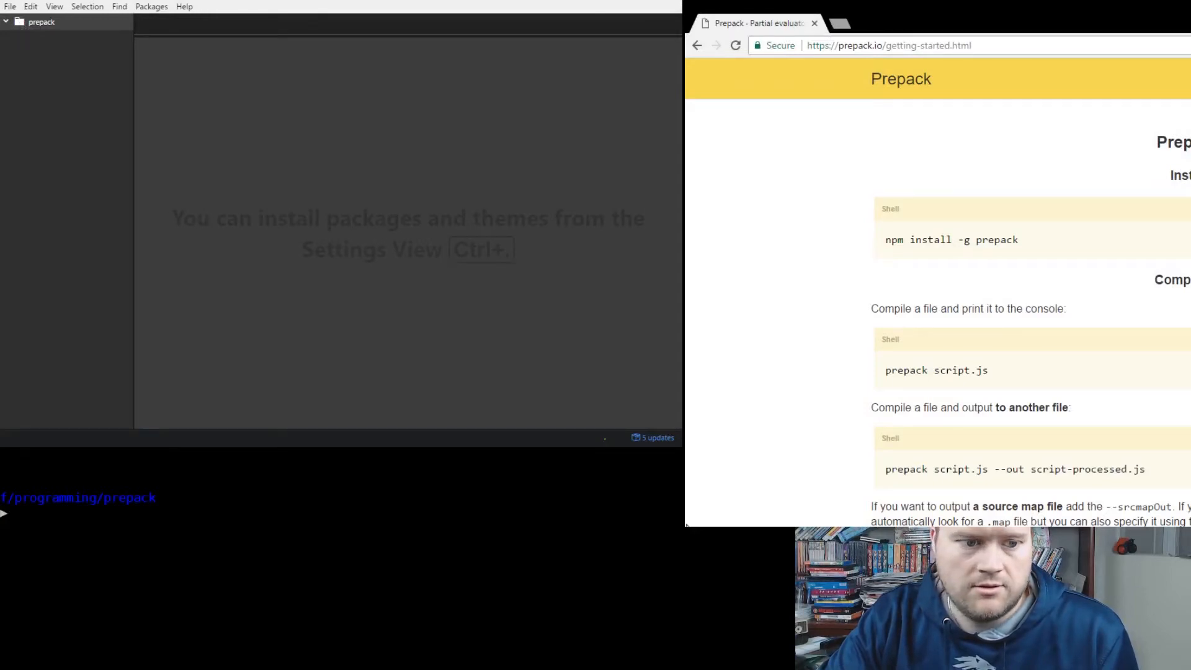
mouse_move(714, 471)
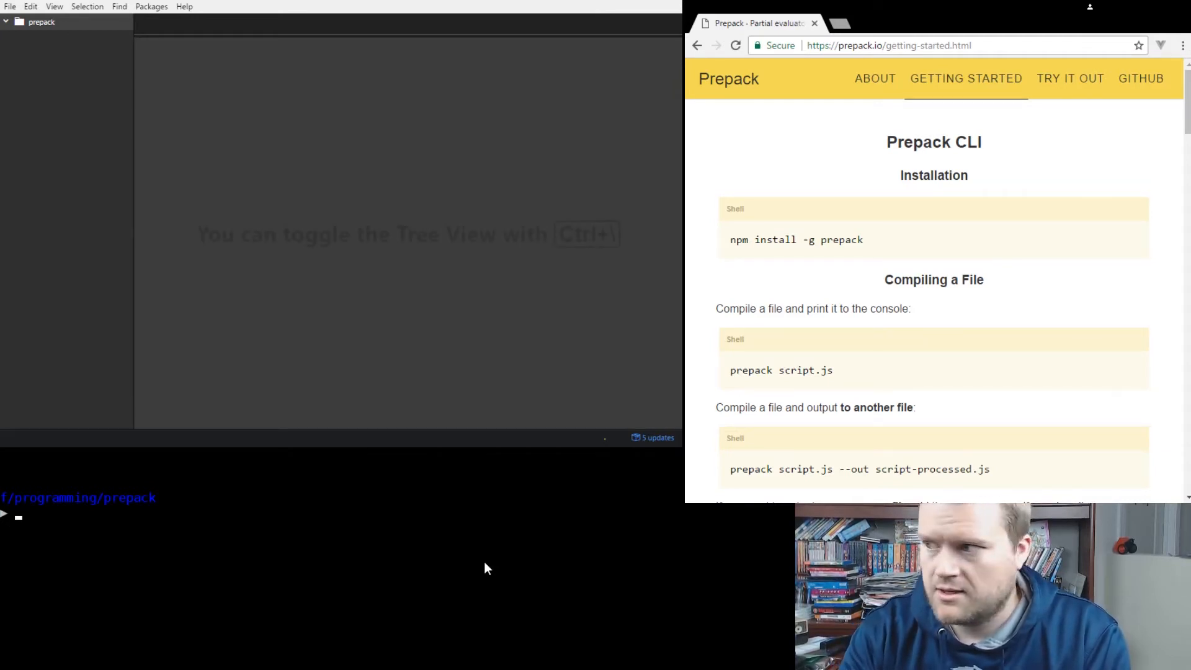
Run npm install -g prepack in the WSL terminal to install the Prepack CLI globally.
text(npm)
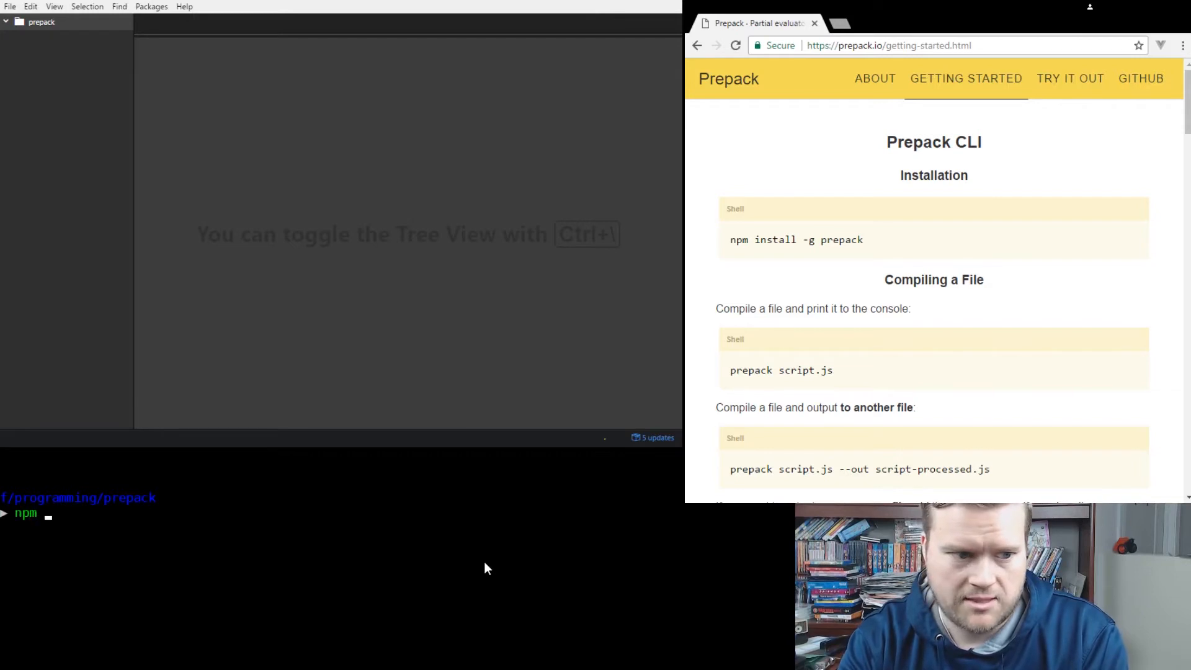
text(install -g)
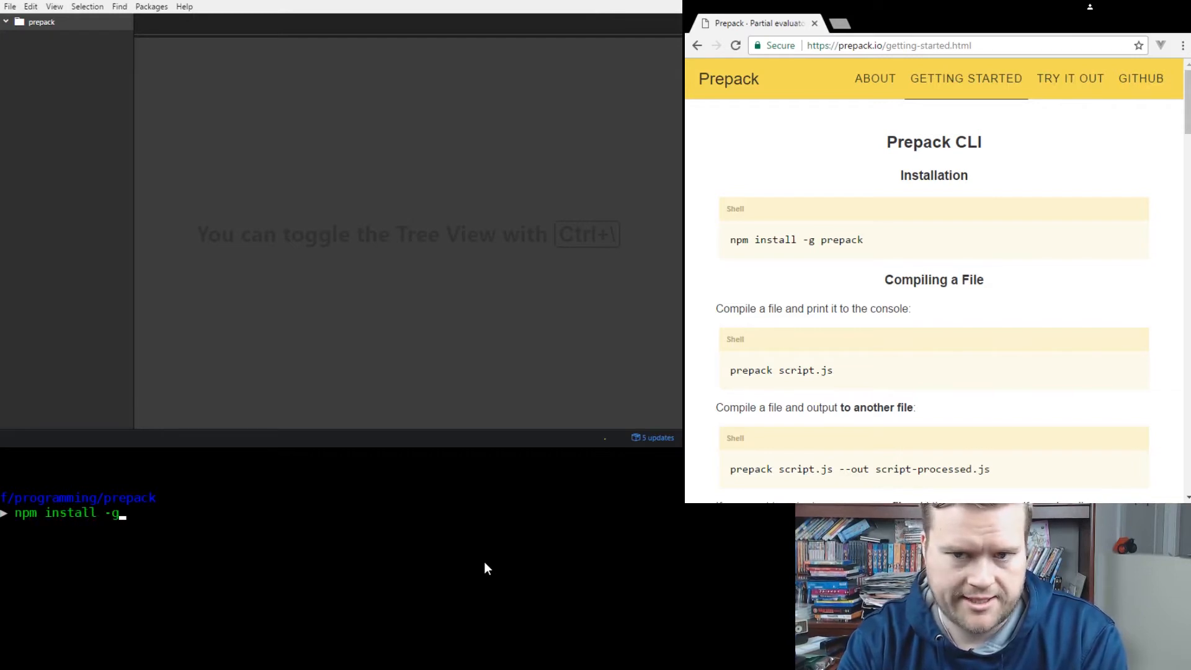
text(prepack)
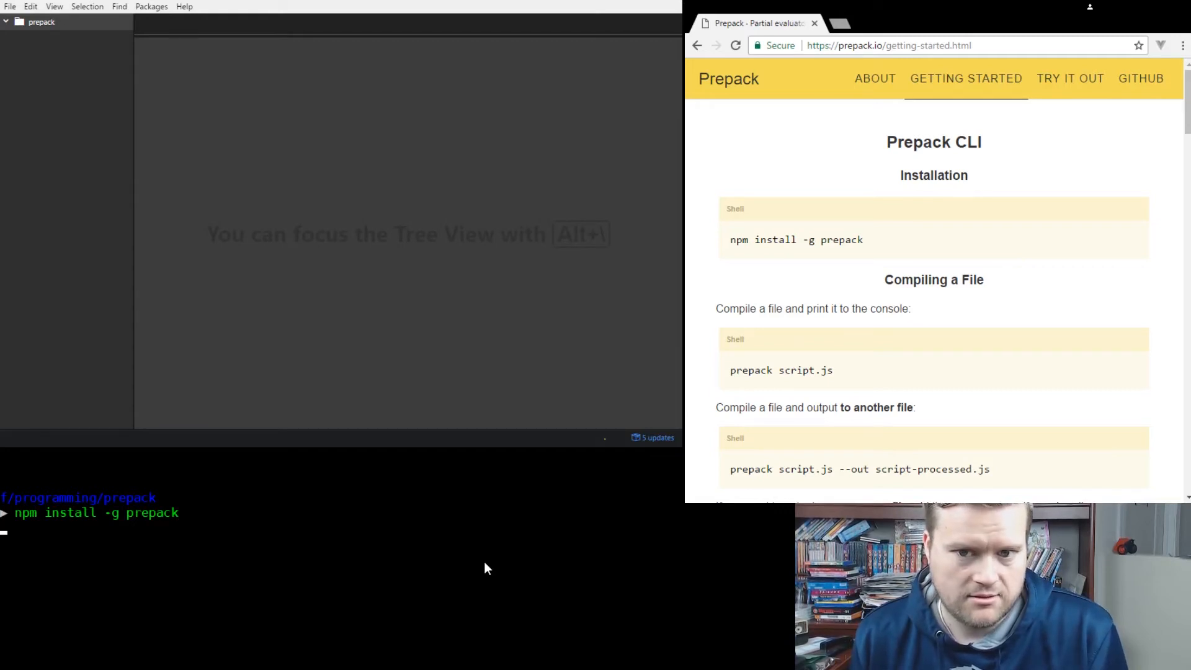
key(Return)
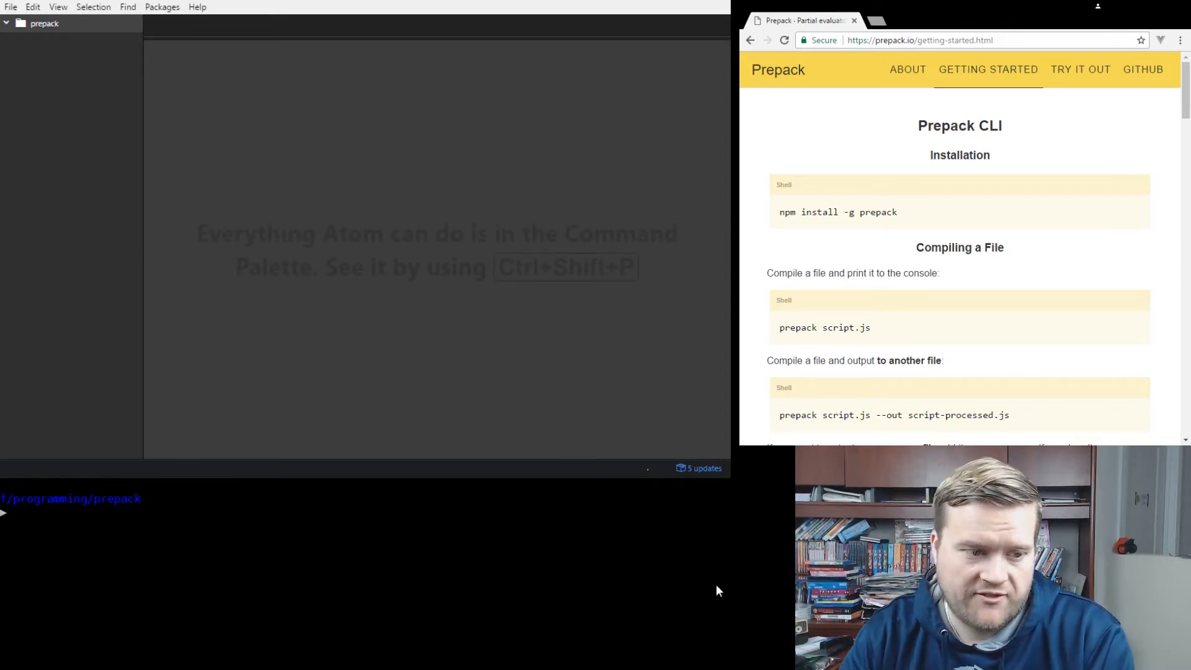
mouse_move(912, 66)
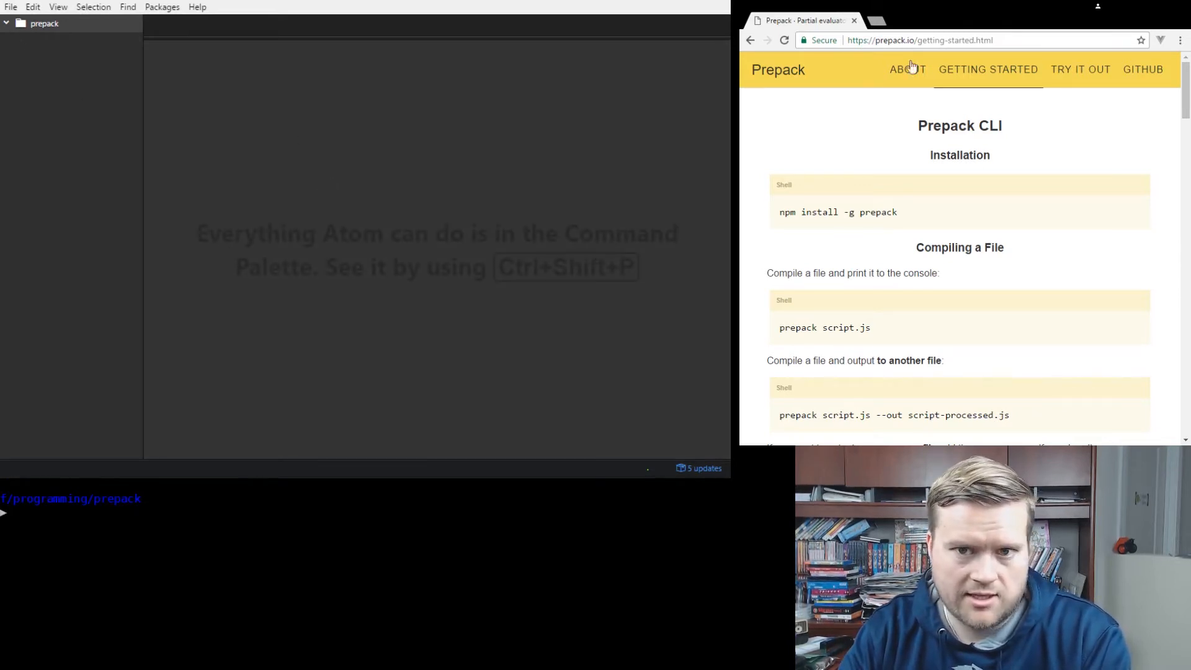
Take the Hello World example from the About page into script.js and start the prepack command.
click(907, 69)
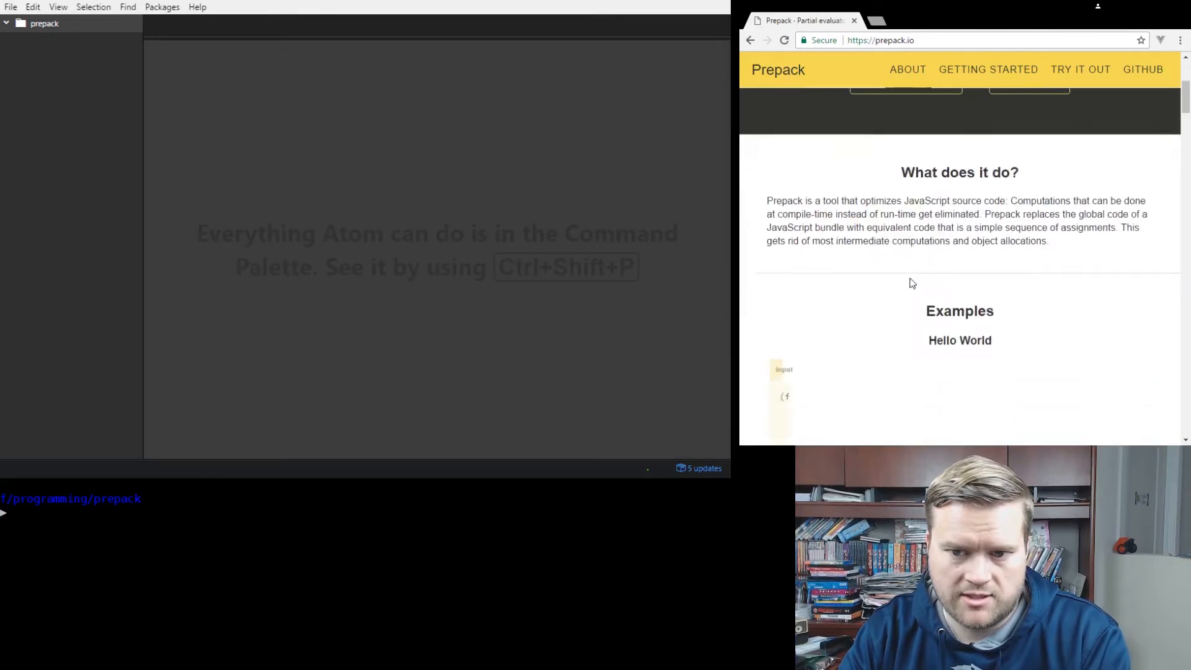
scroll(down, 3)
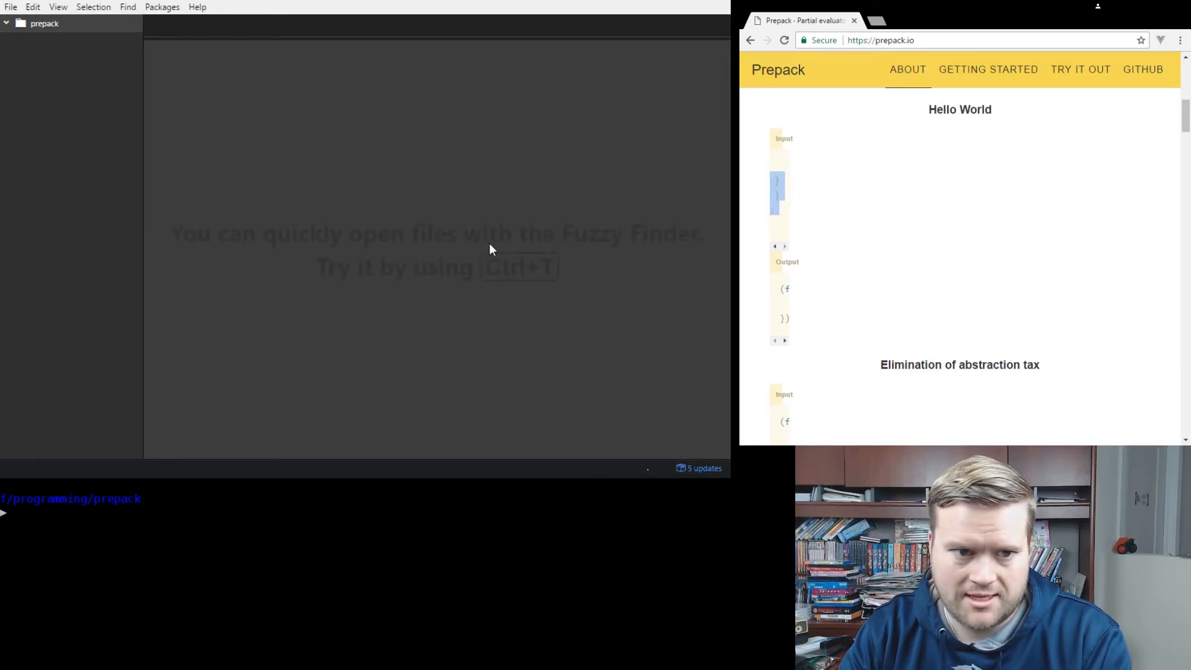
mouse_move(313, 129)
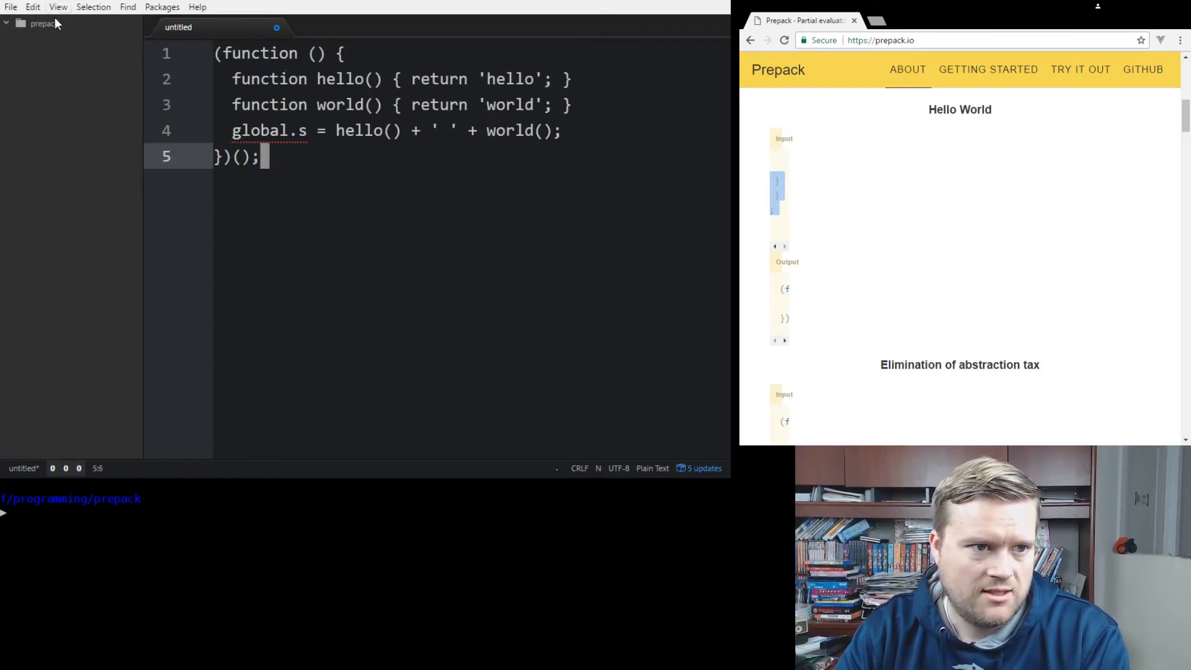
mouse_move(361, 212)
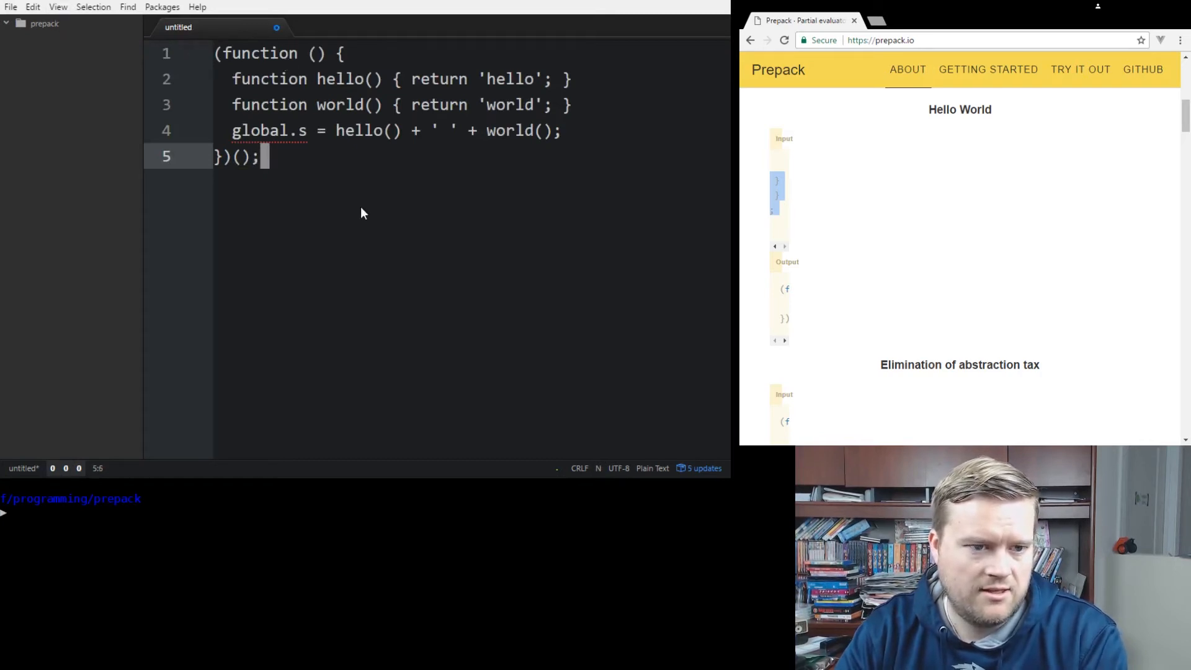
mouse_move(218, 313)
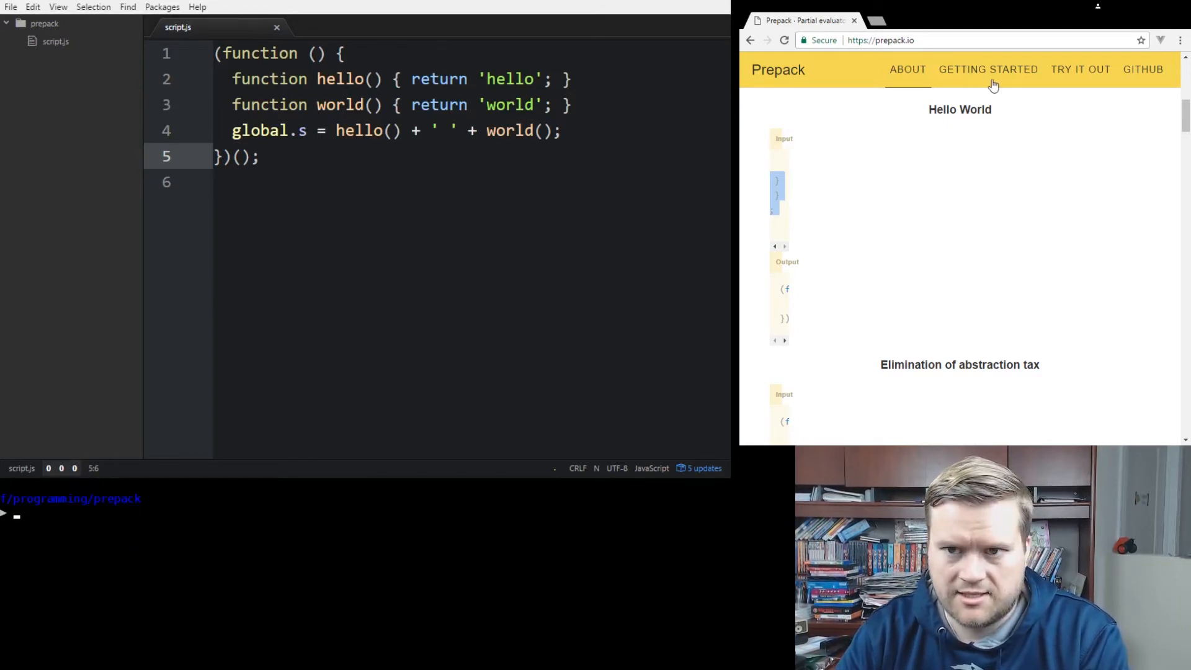
click(987, 70)
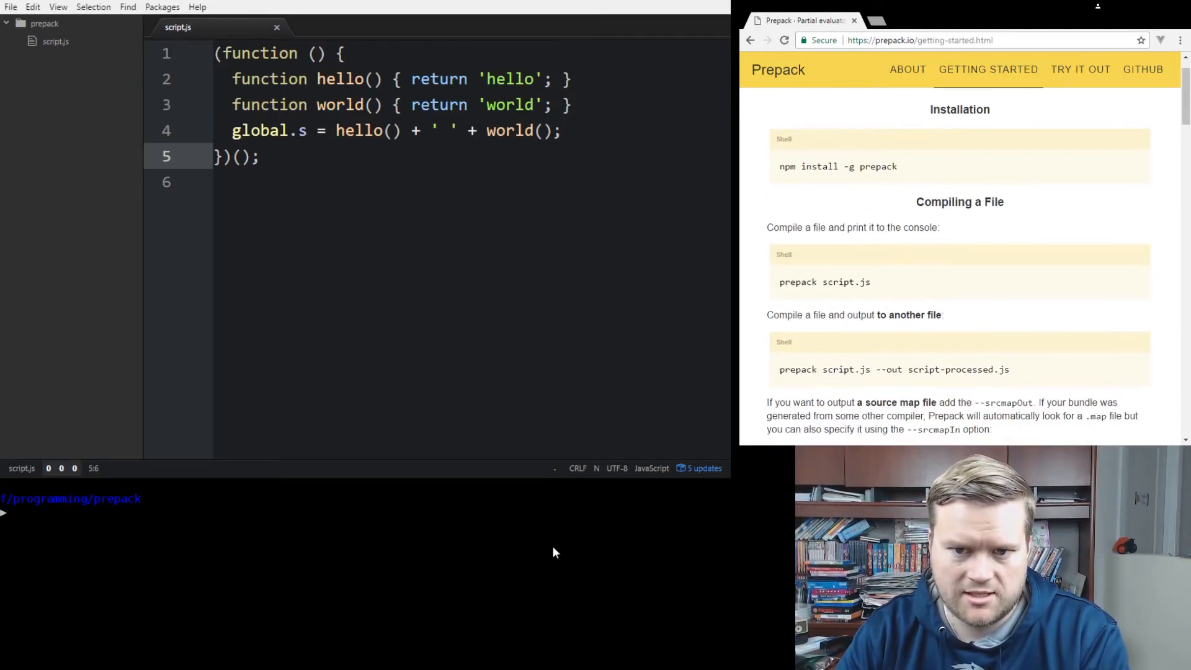
text(prepack script.)
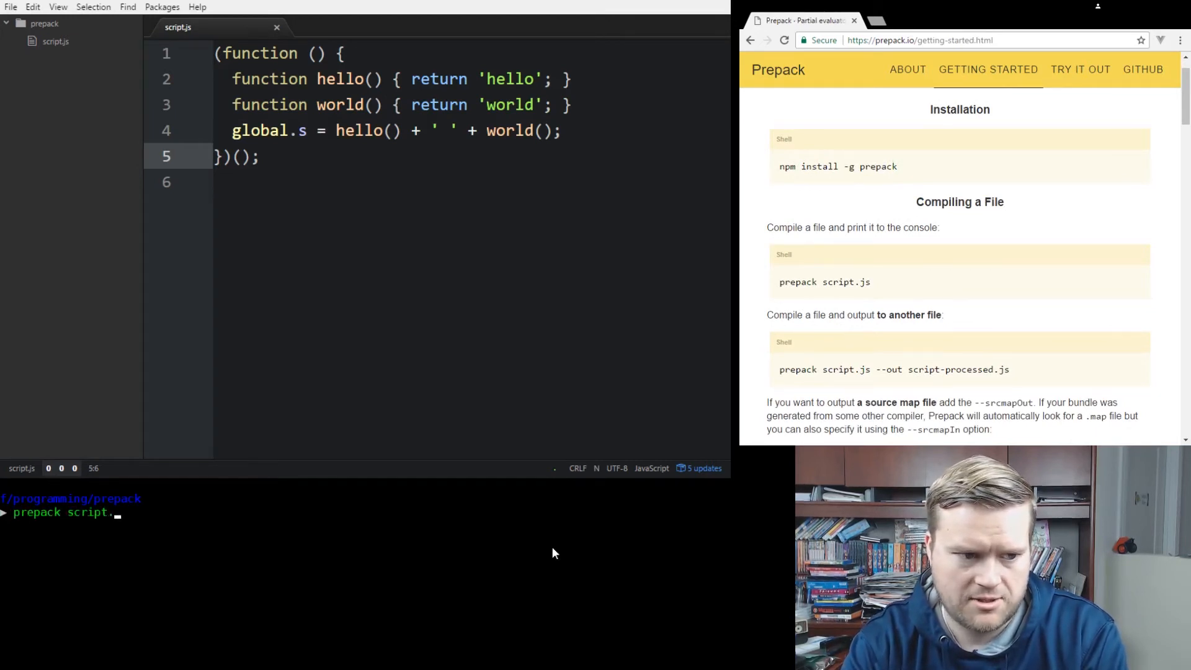
Run prepack script.js so the console prints s = "hello world";.
key(Return)
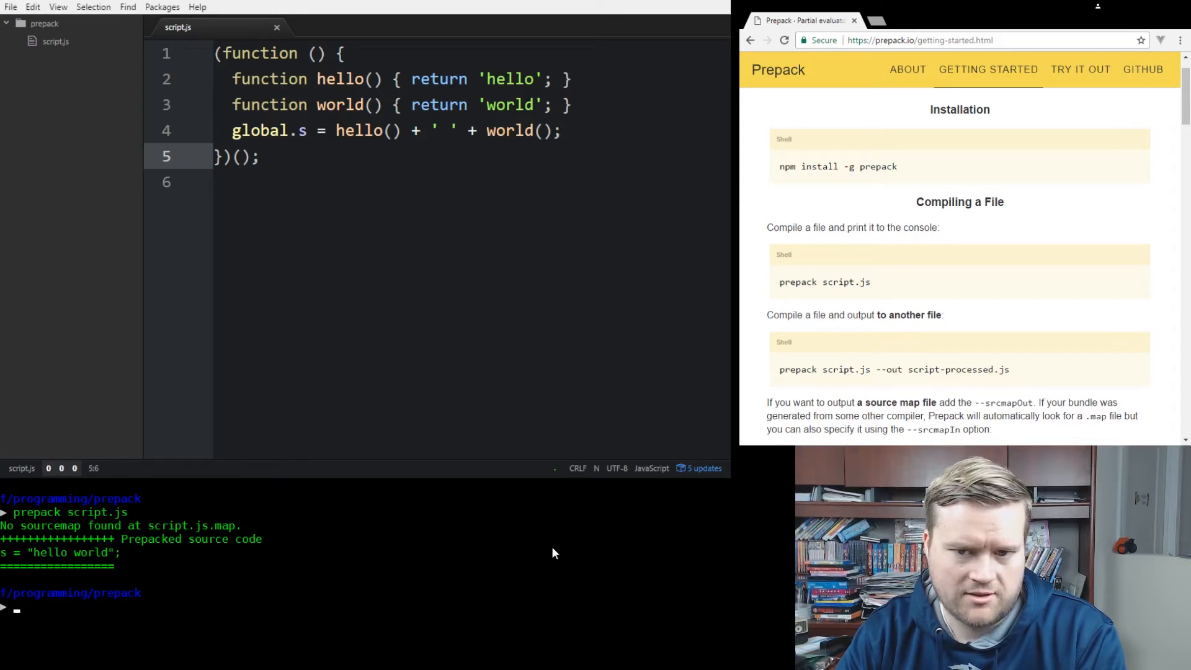
scroll(down, 3)
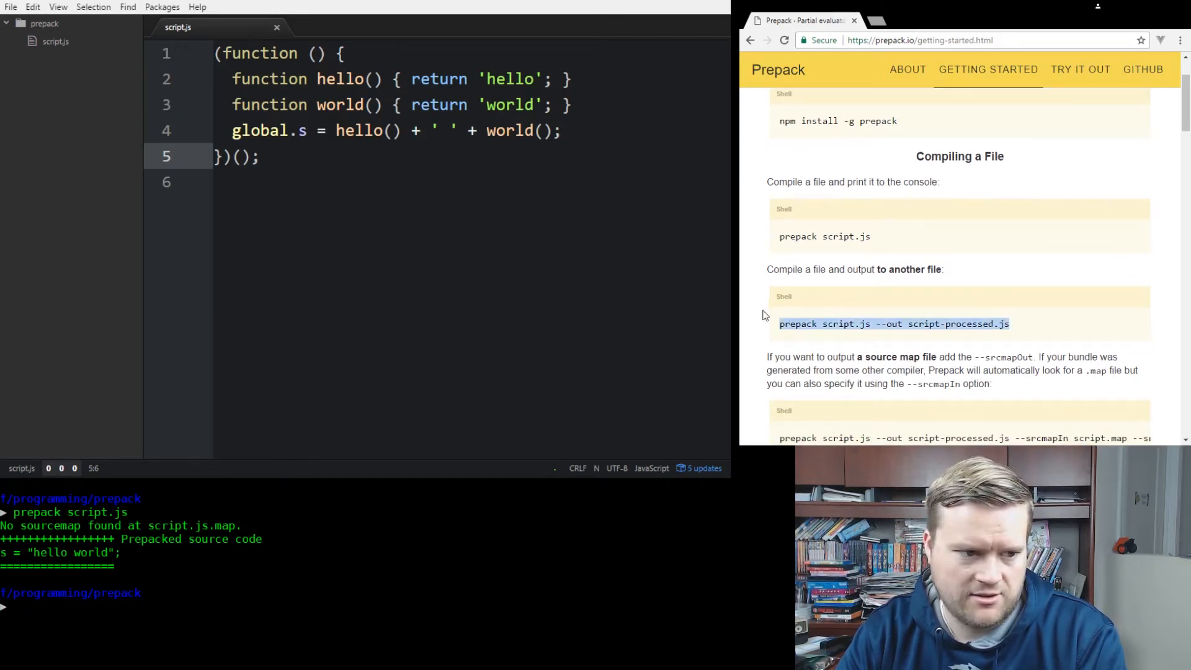
Compile script.js into script-processed.js and view its single line s = "hello world"; in Atom.
text(cl)
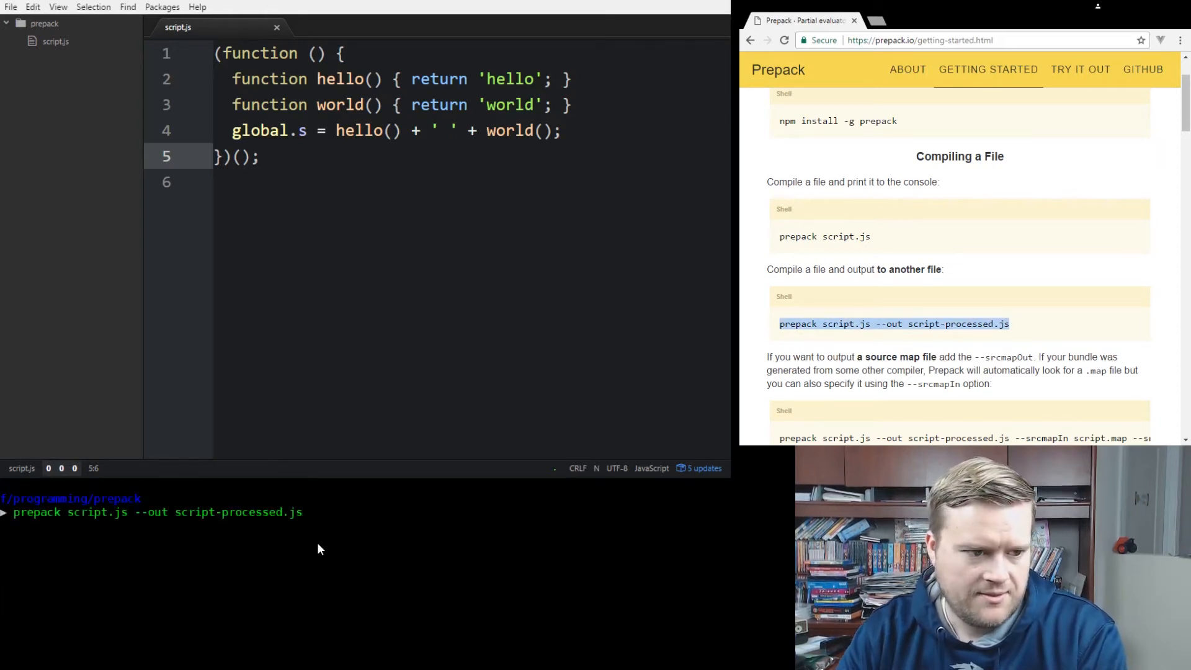
key(Return)
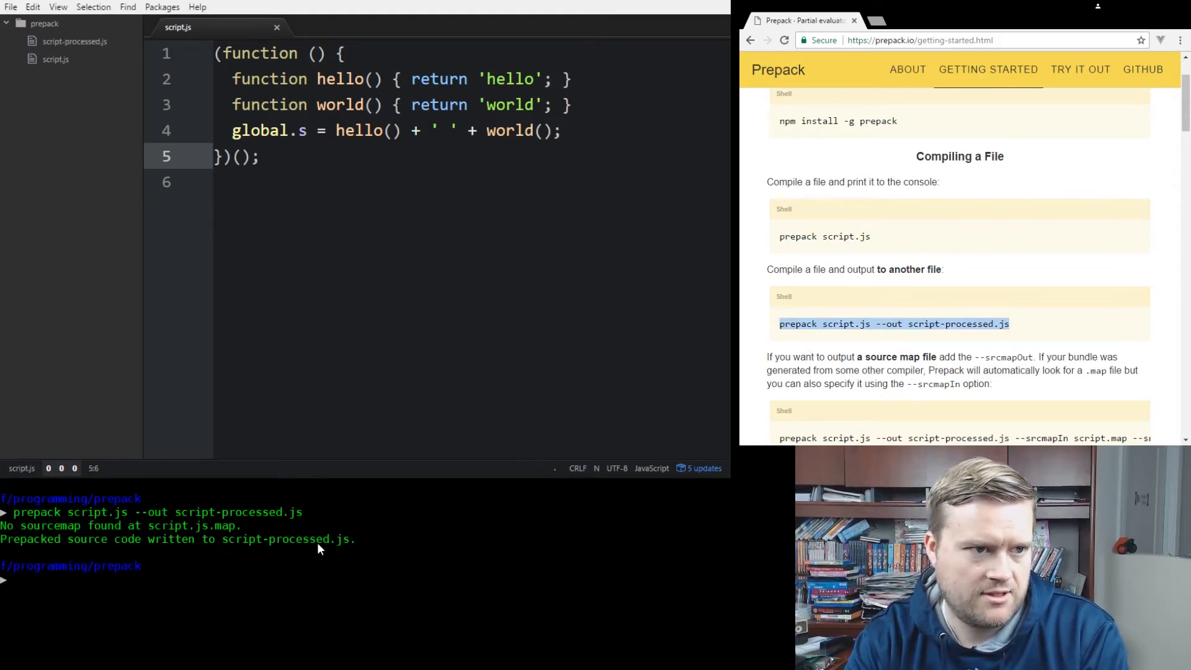
click(75, 41)
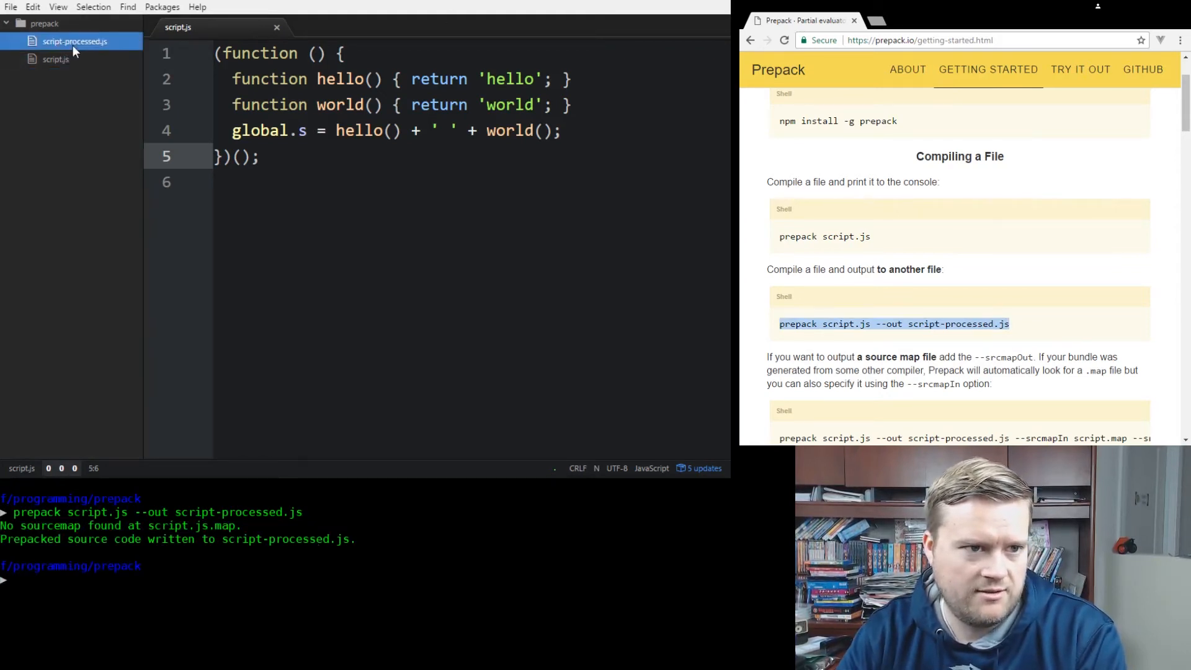
click(75, 41)
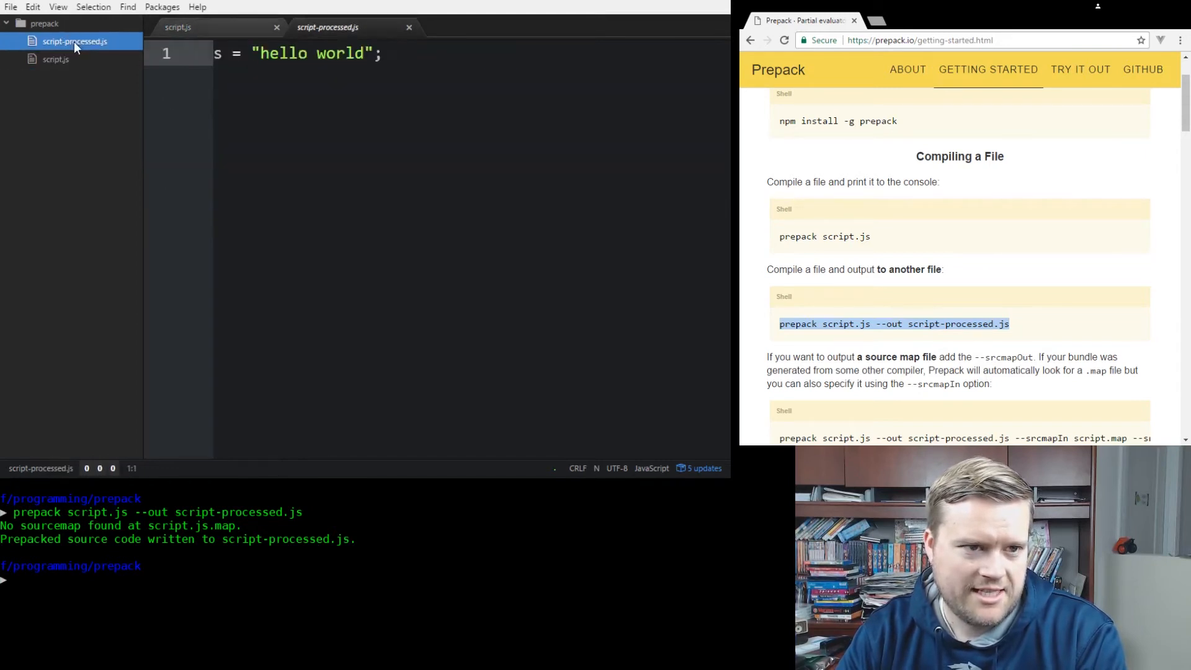
scroll(down, 3)
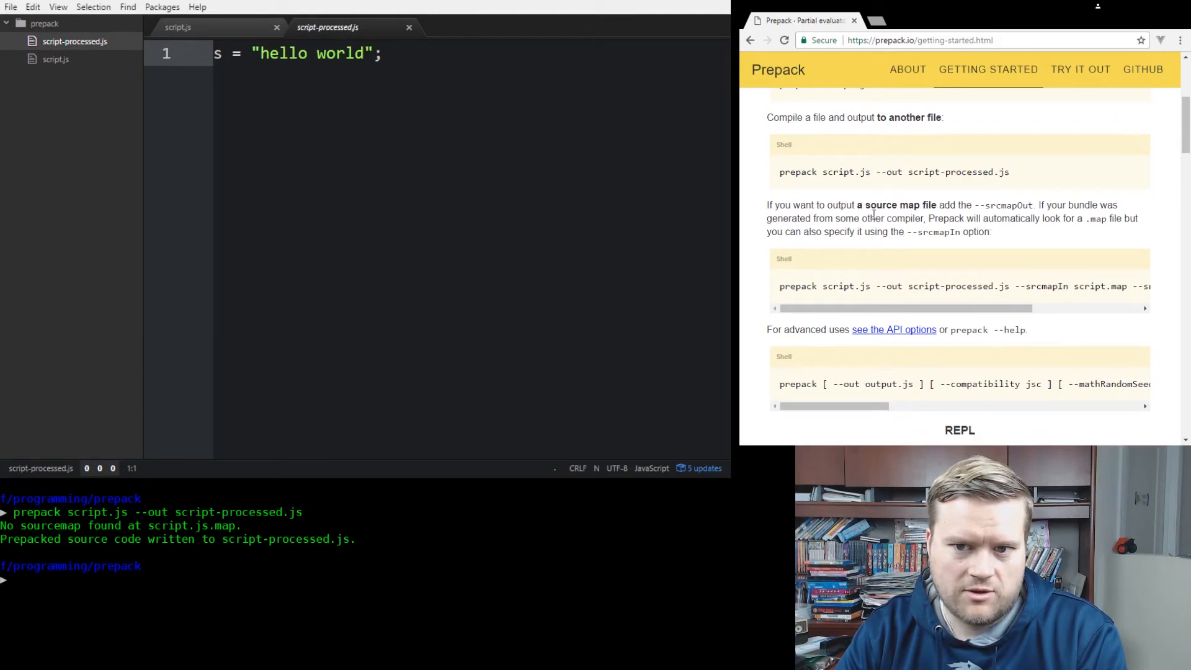
Look over the prepack-webpack-plugin GitHub README in a new tab, then return to prepack.io.
double_click(986, 204)
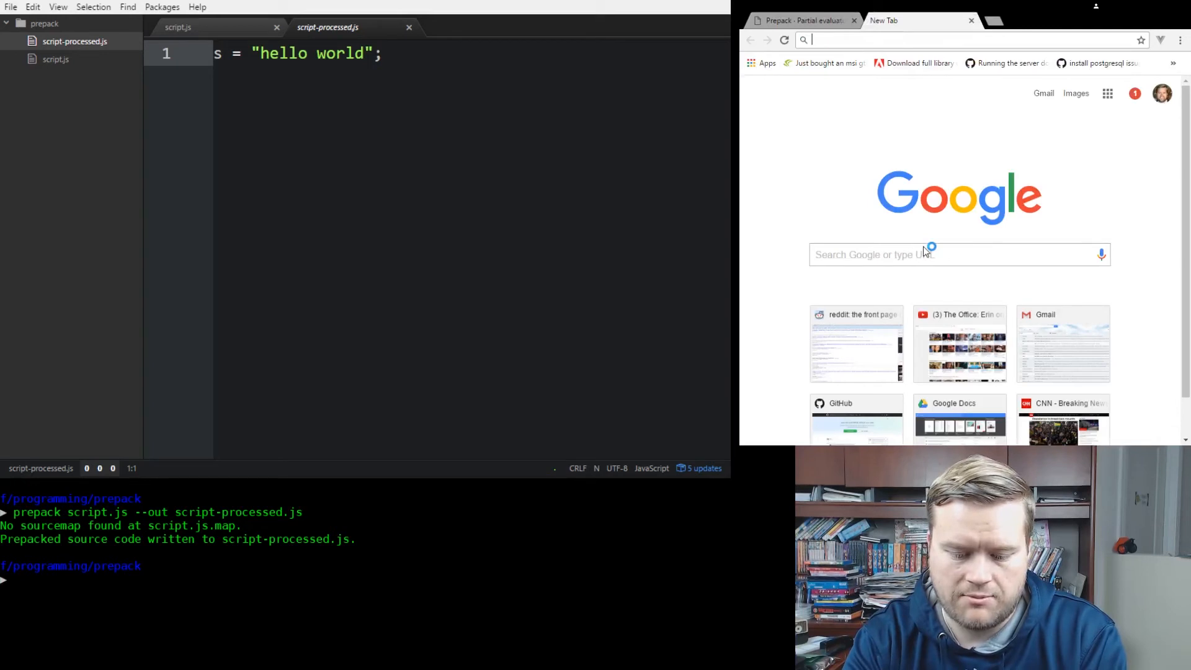
text(webpack)
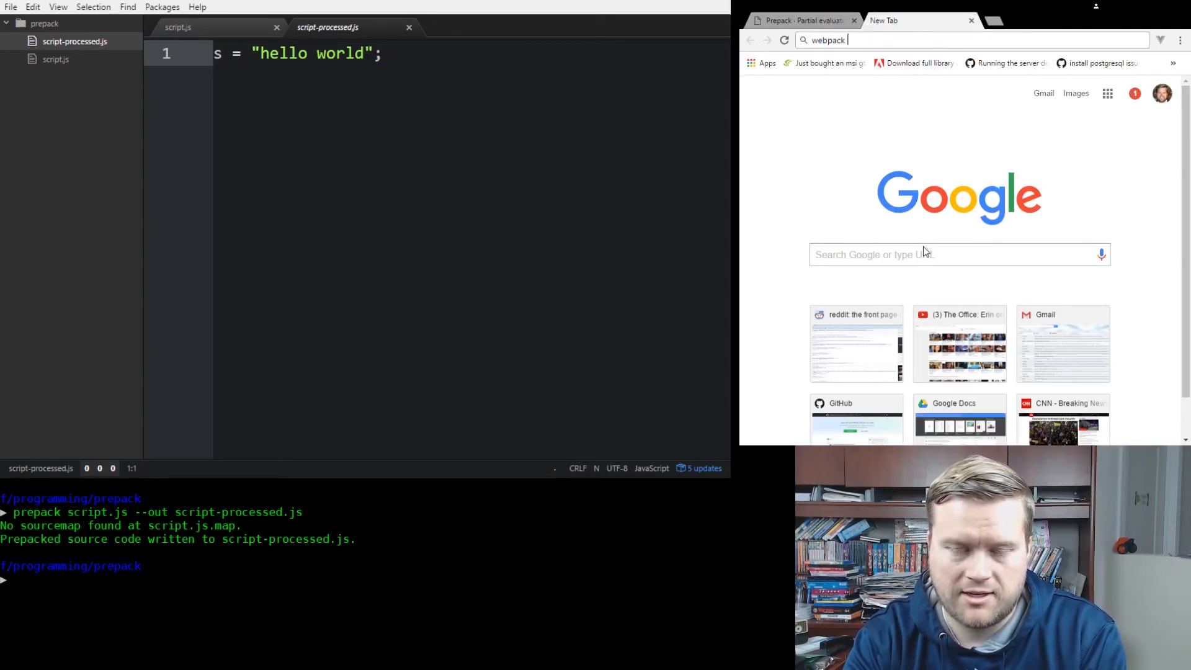
key(Return)
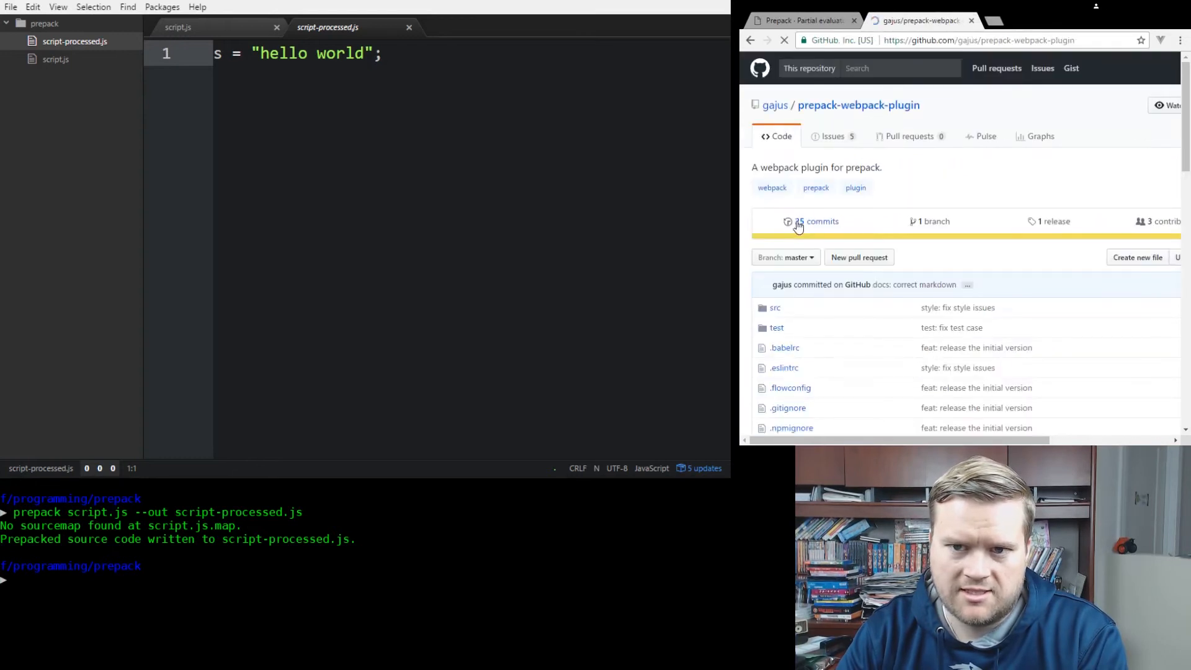
scroll(down, 3)
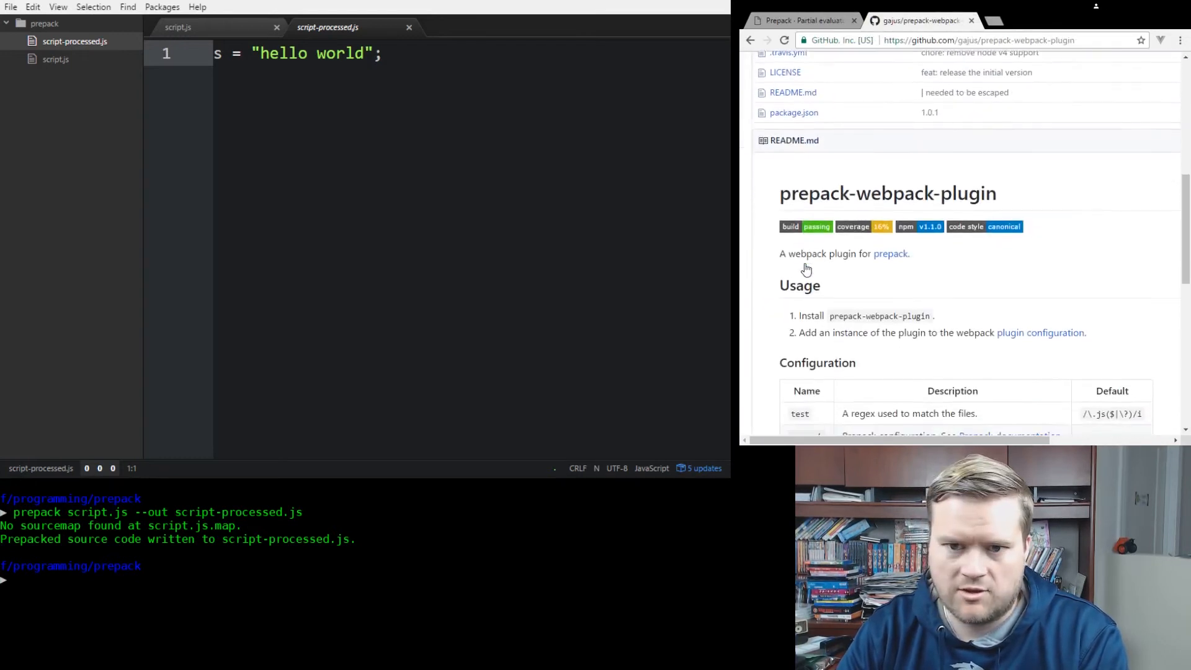
scroll(down, 3)
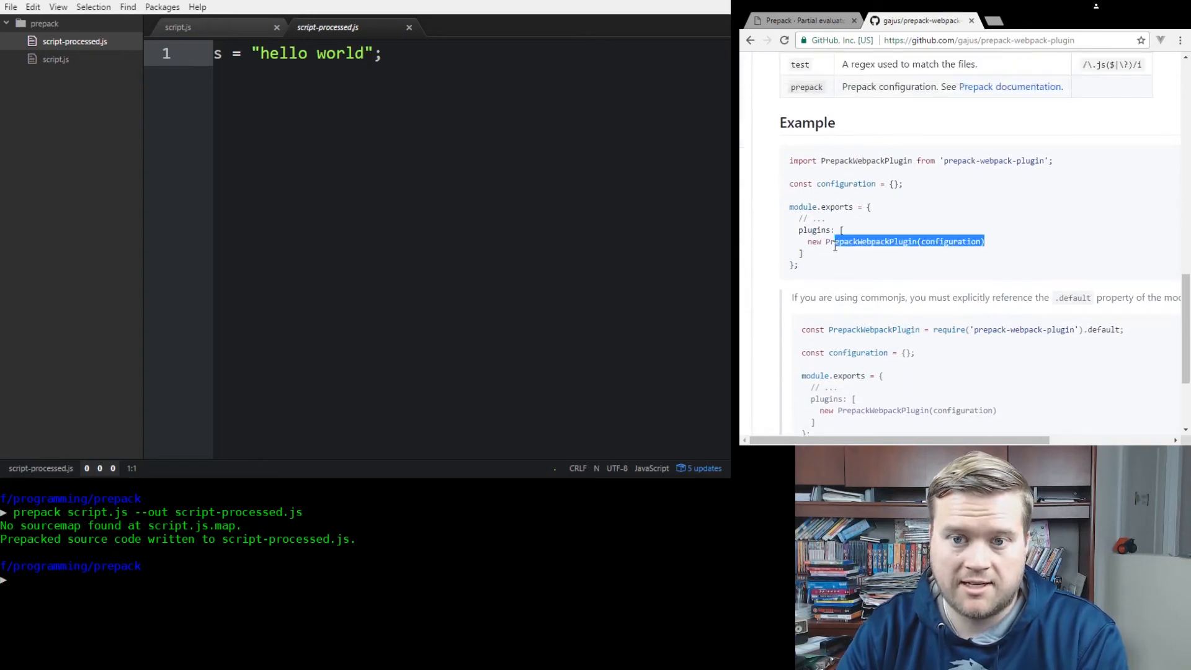
scroll(up, 3)
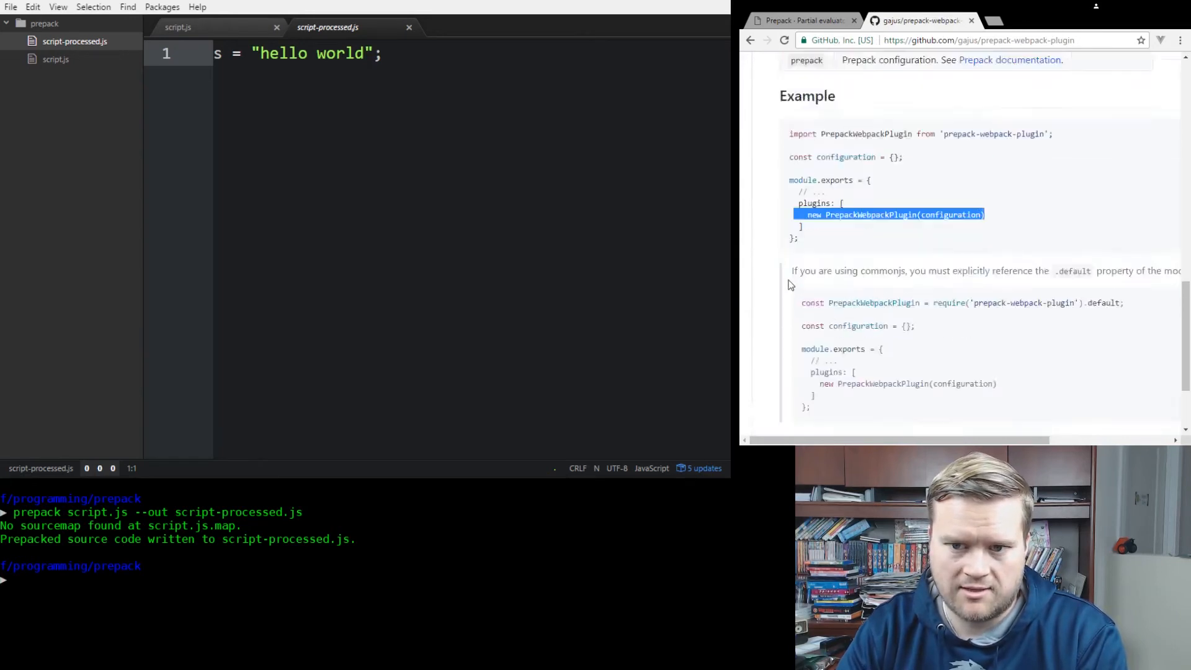
scroll(up, 3)
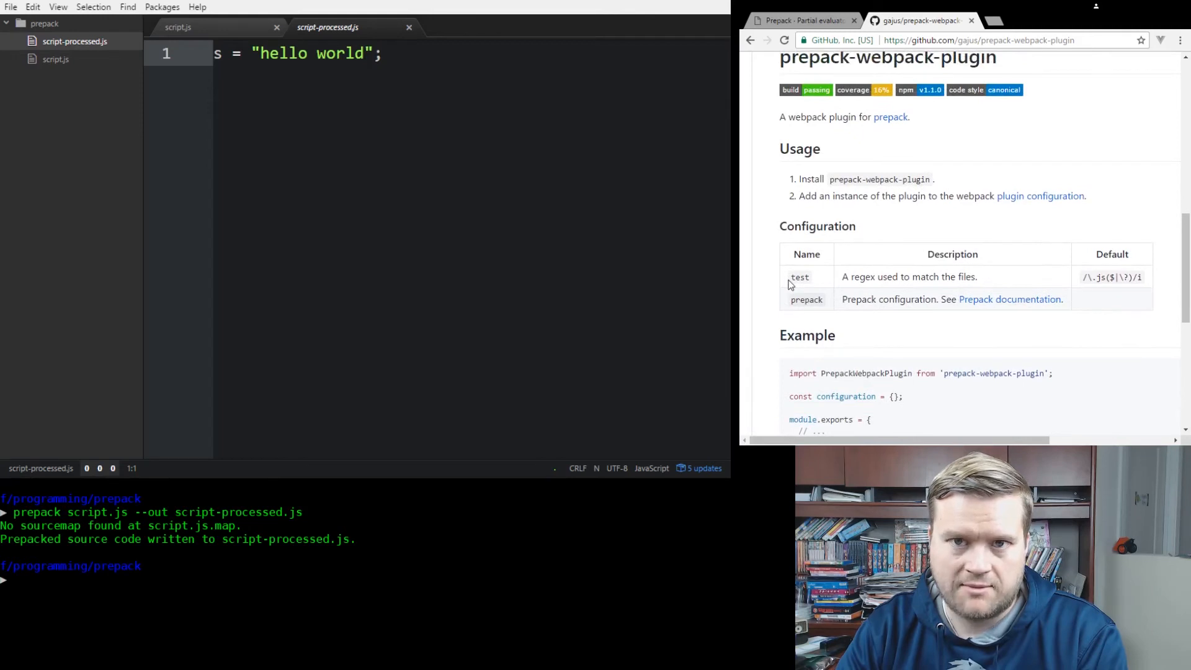
scroll(up, 3)
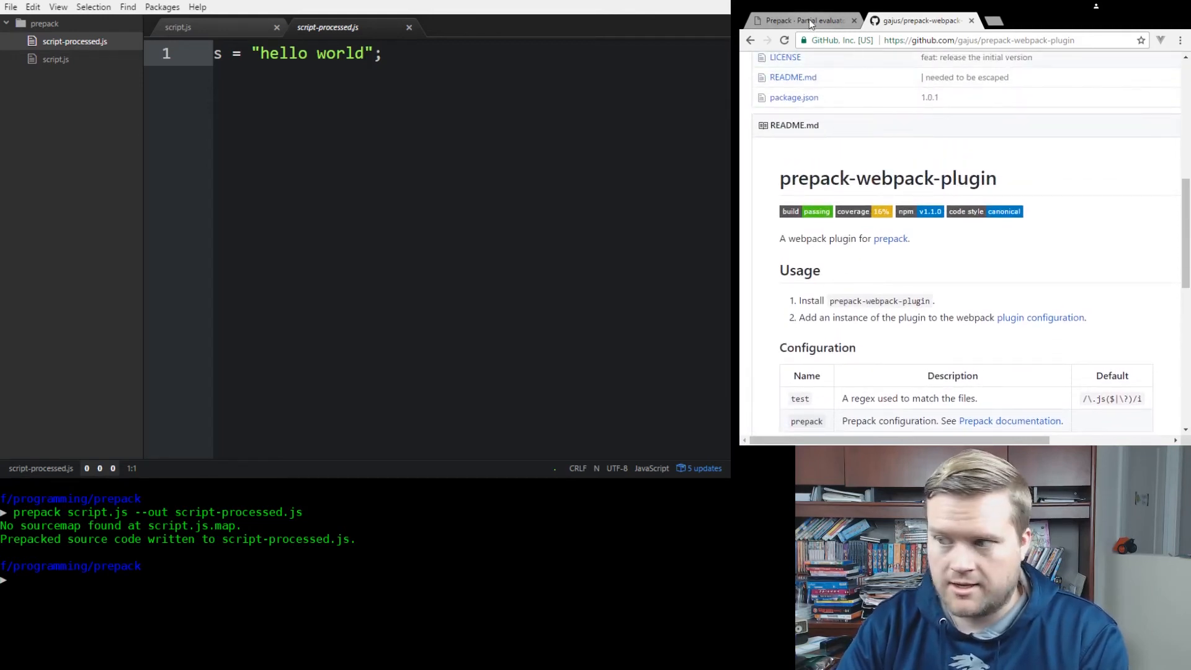
click(802, 20)
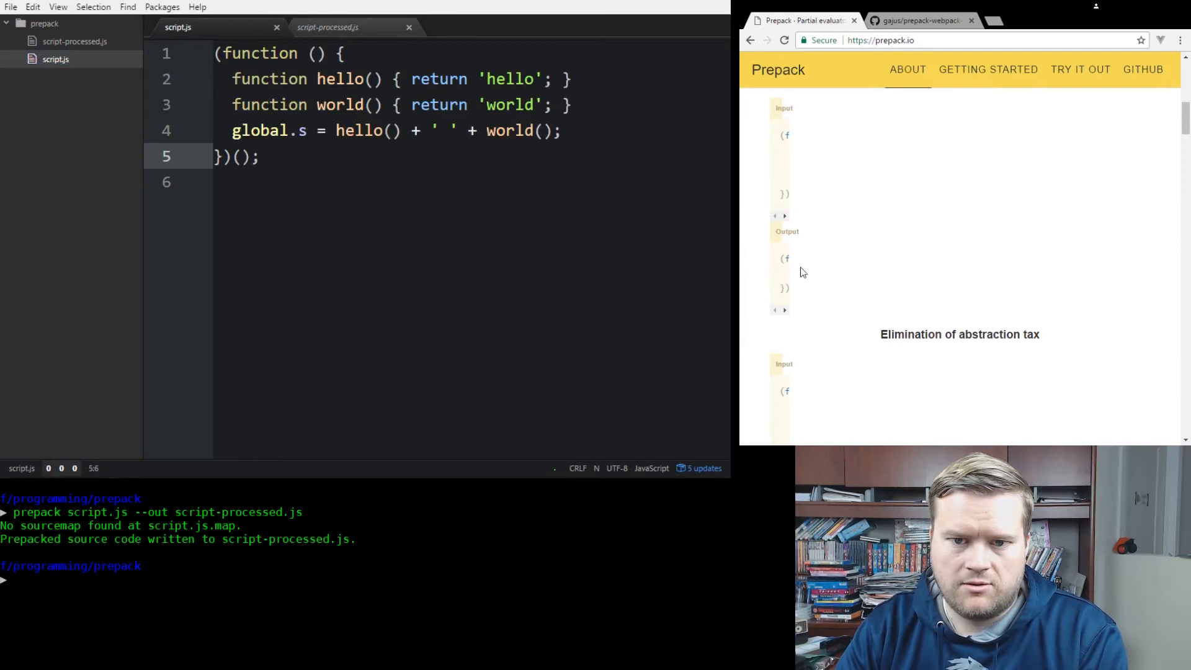
Replace script.js with the Fibonacci example setting global.x = fibonacci(23), then view the old script-processed.js.
scroll(down, 3)
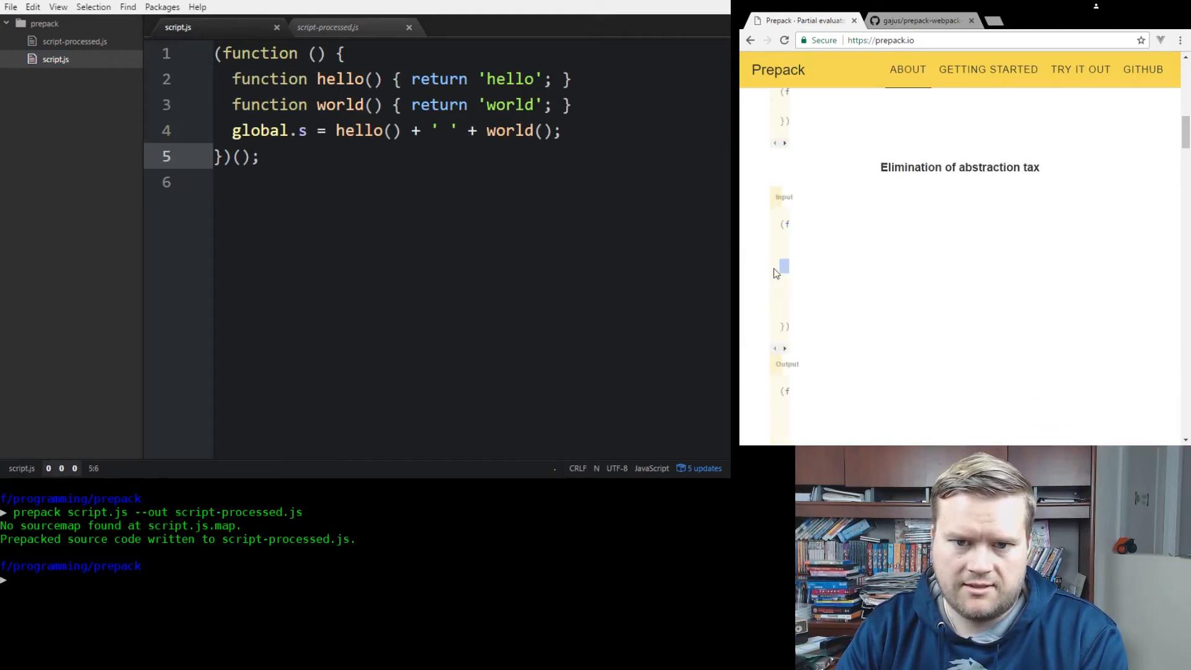
scroll(down, 3)
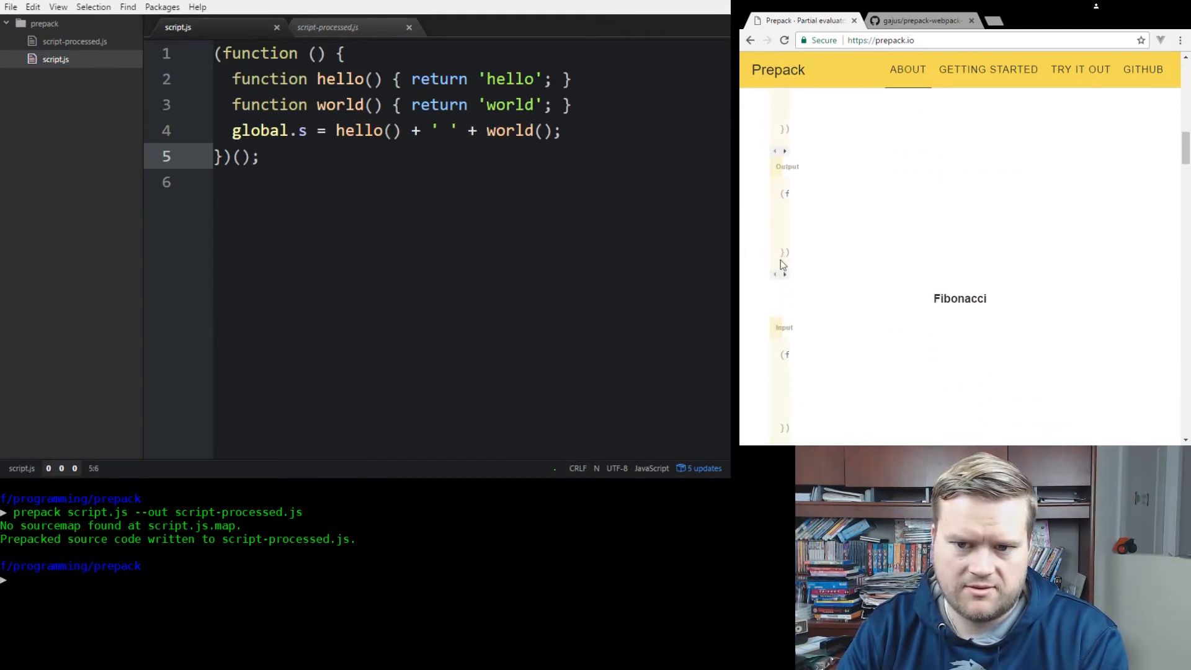
scroll(down, 3)
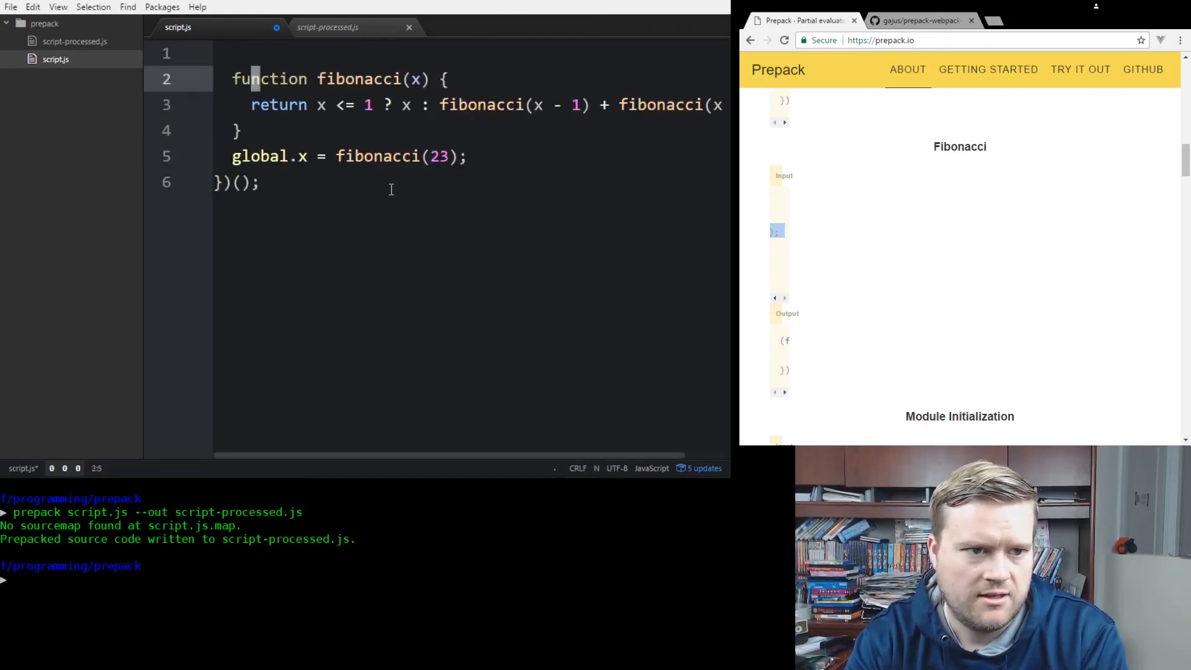
click(235, 53)
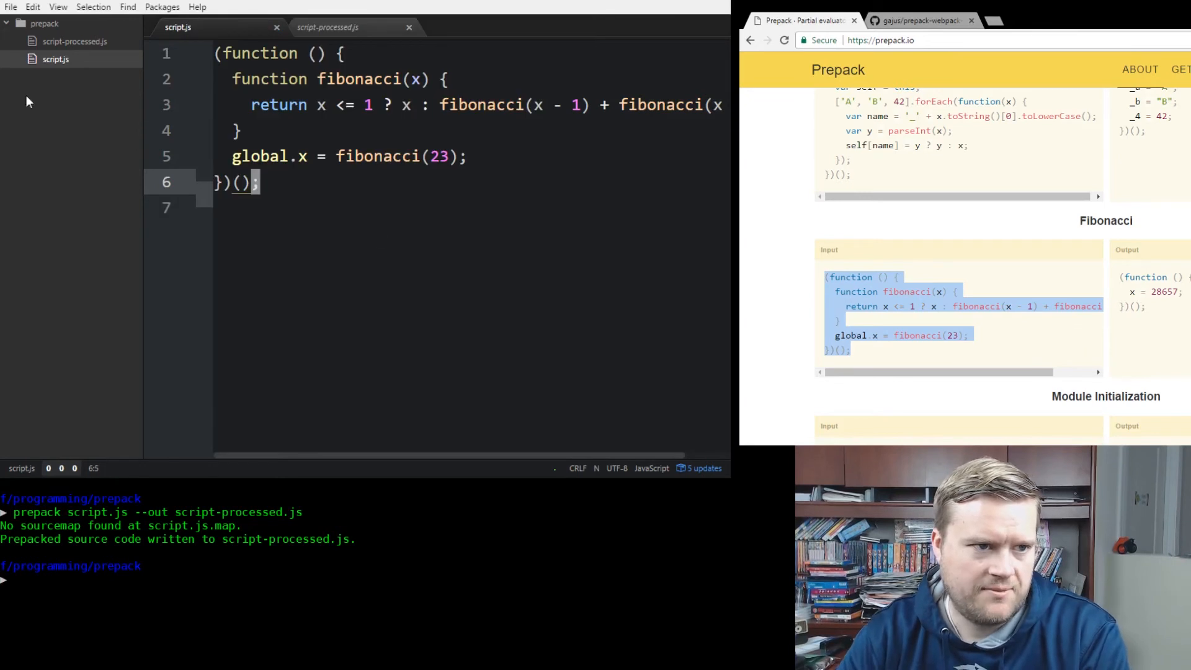
click(75, 41)
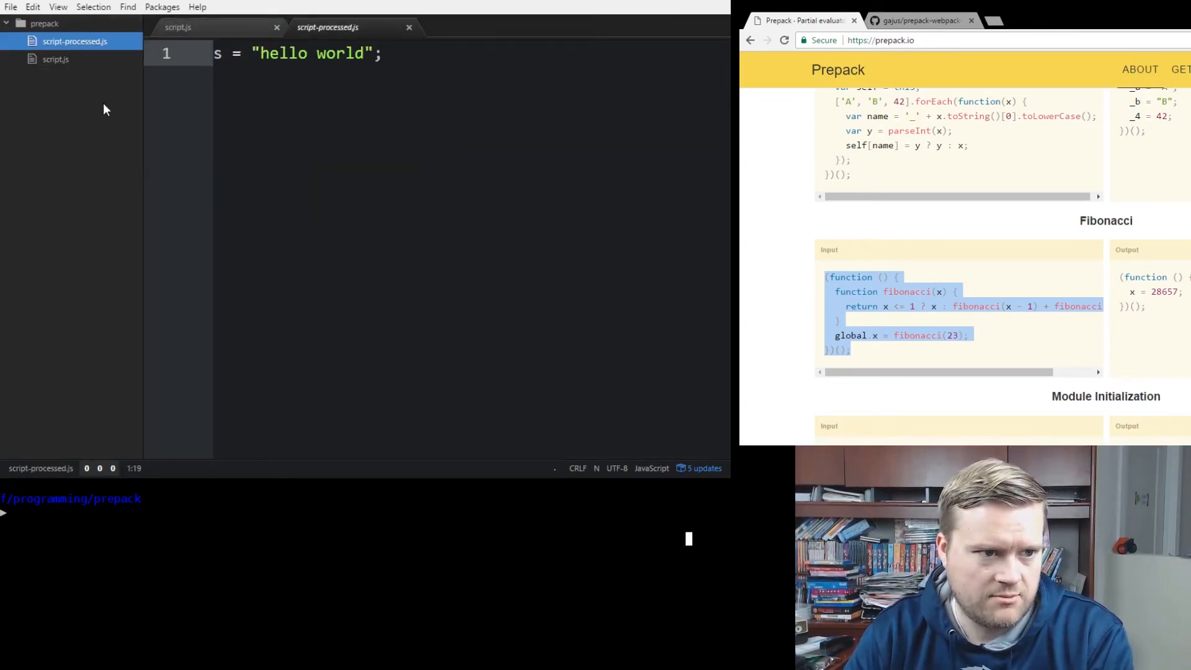
mouse_move(684, 299)
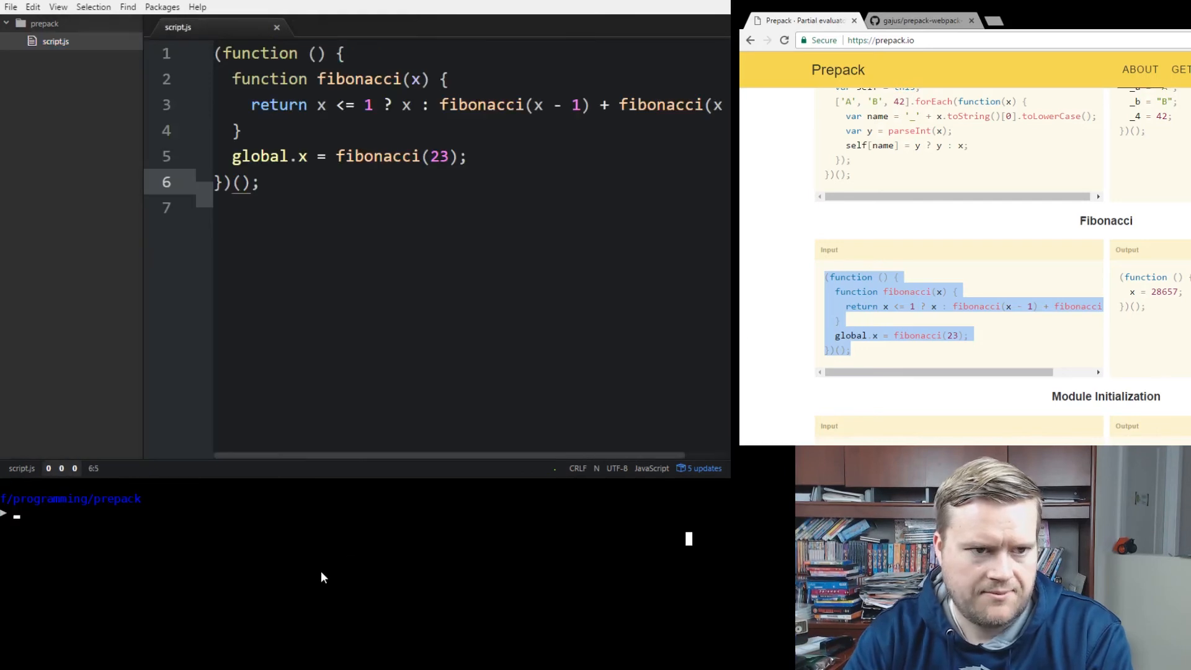
Remove the old output, rerun prepack --out script-processed.js to get x = 28657;, and return to script.js.
text(rm script-cessed.js)
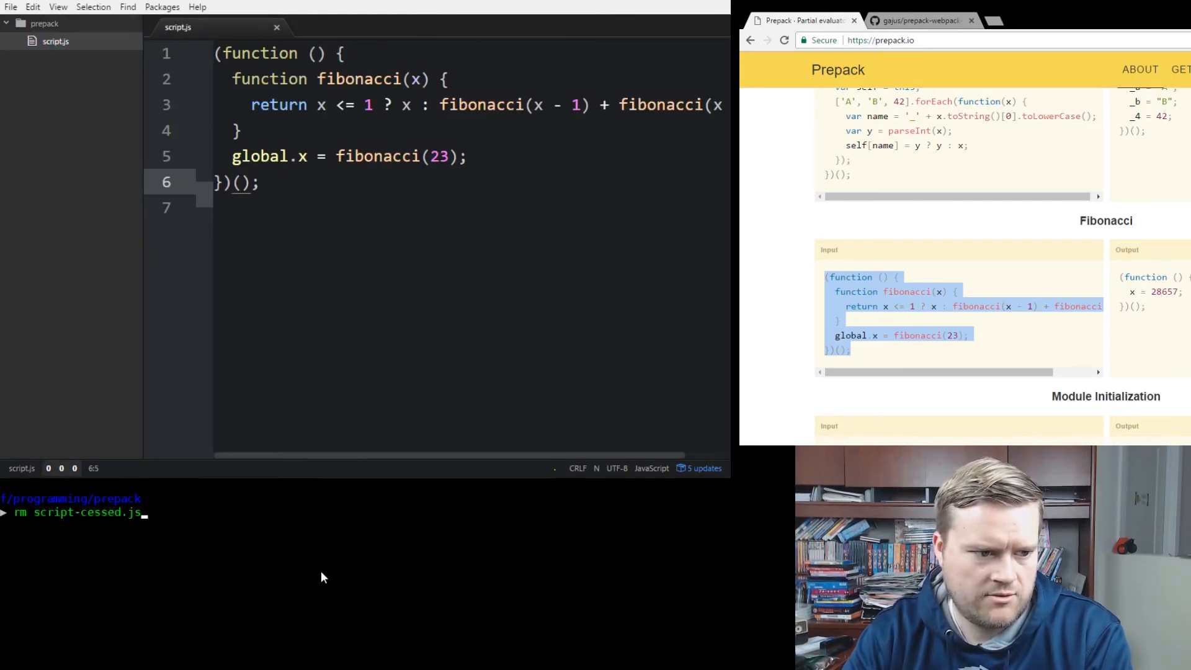
text(prepack script.js --out script-processed.js)
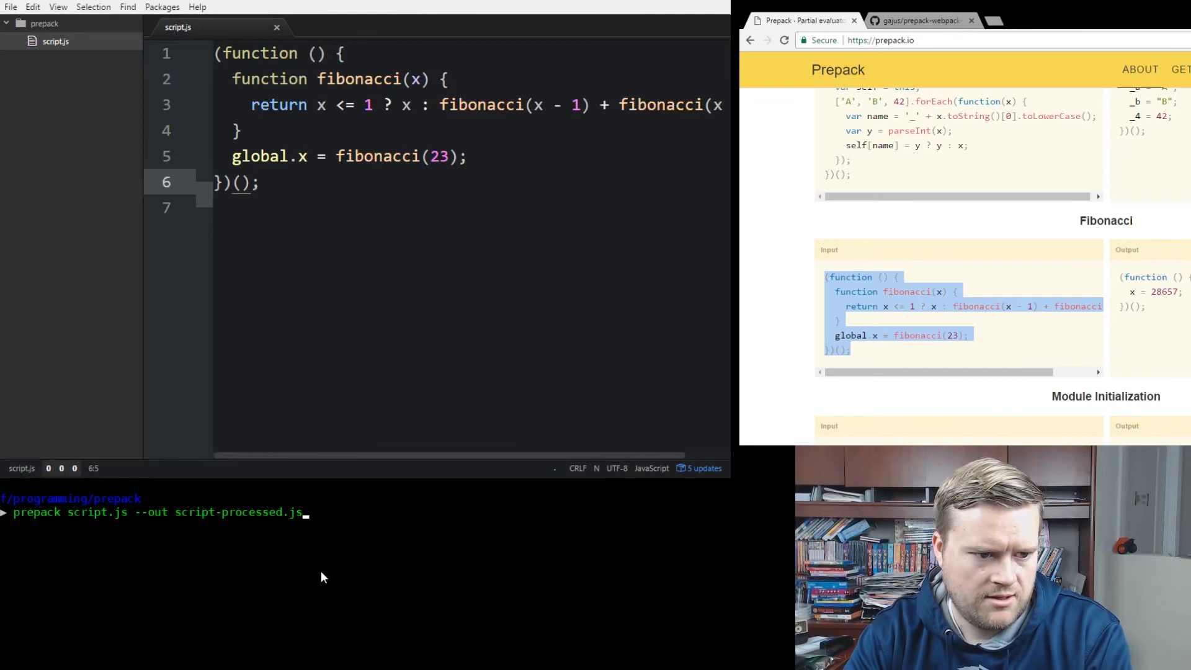
key(Return)
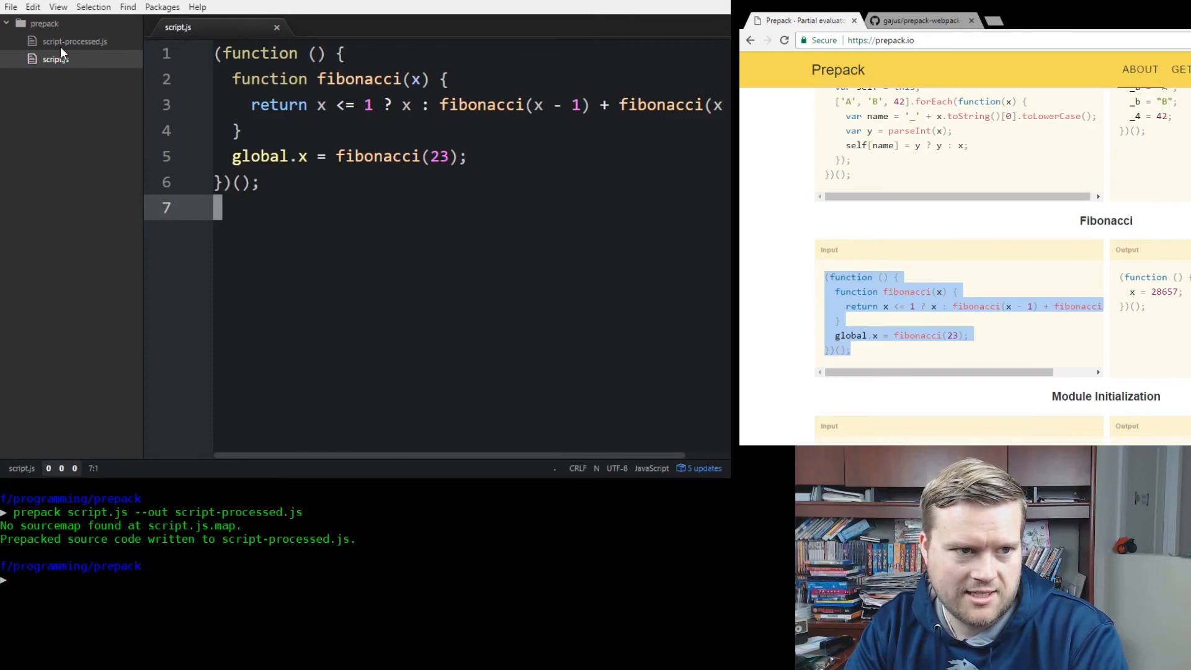
click(75, 41)
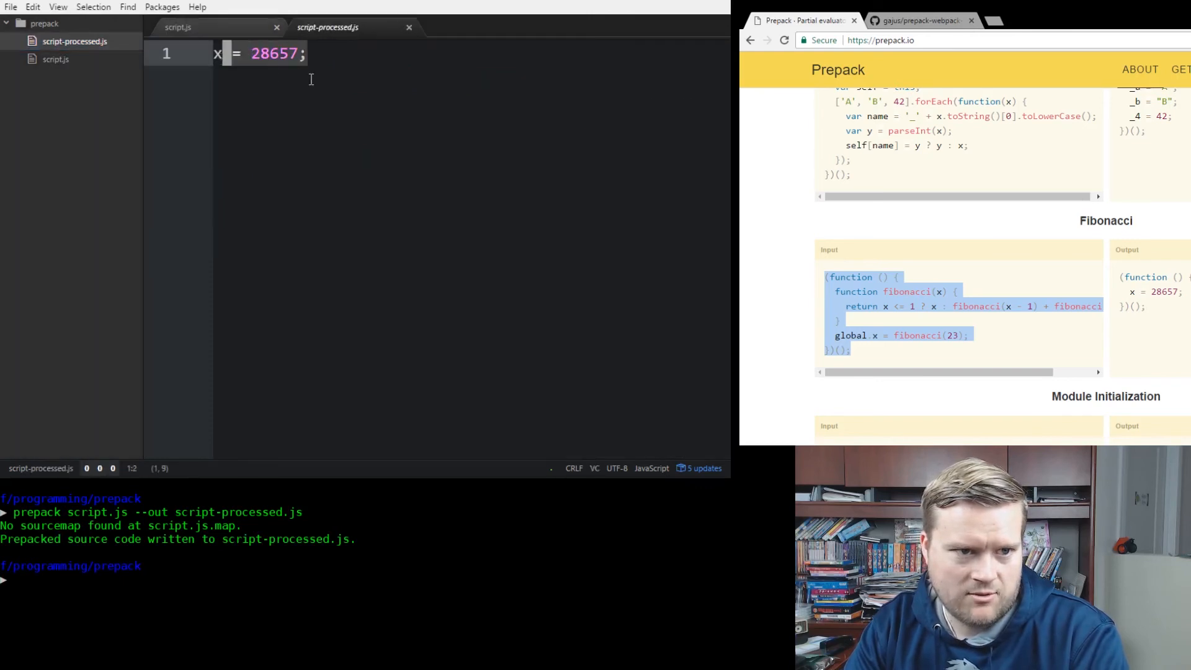
click(178, 27)
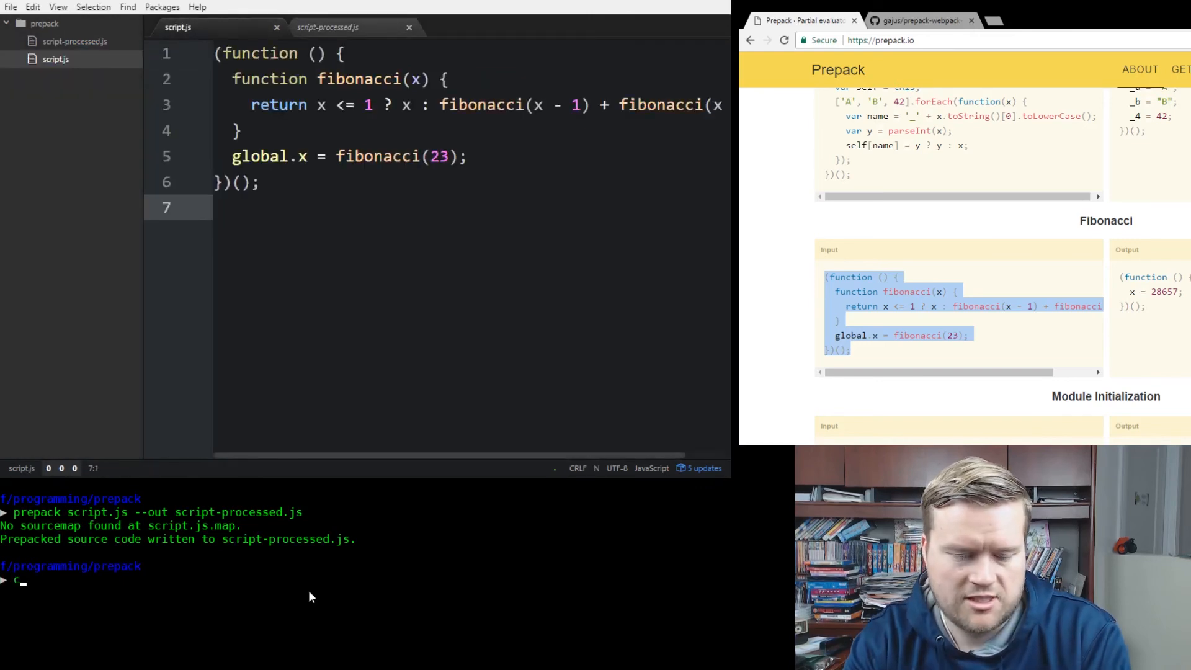
Run node script.js on the Fibonacci script.
text(node)
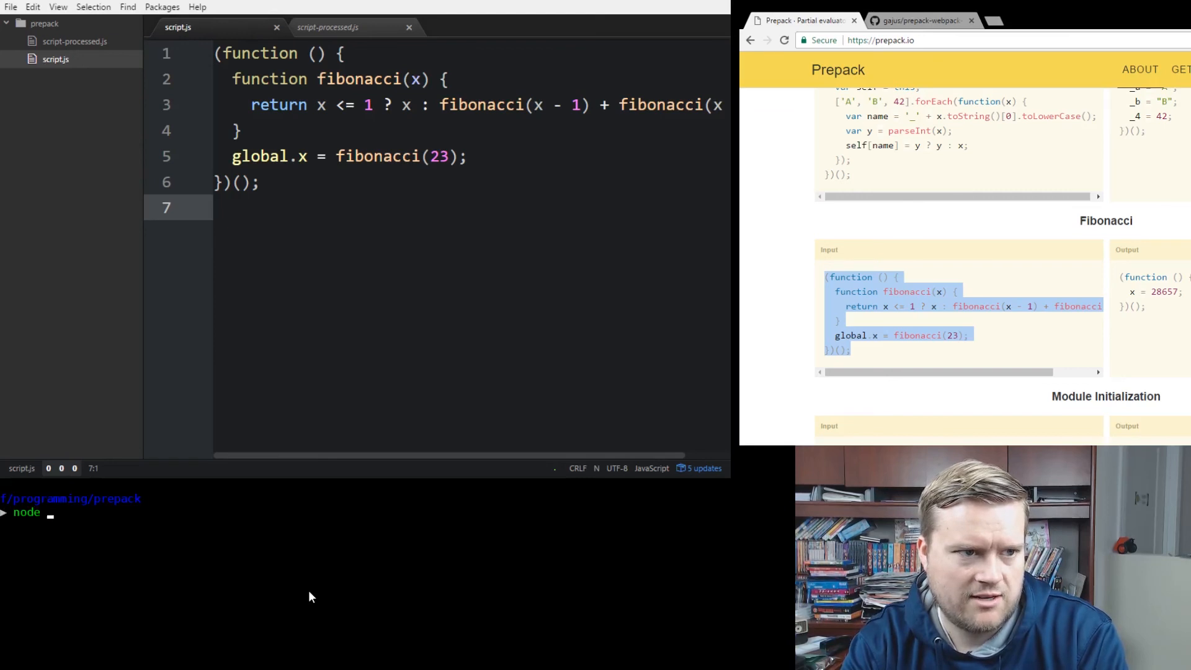
text(script-)
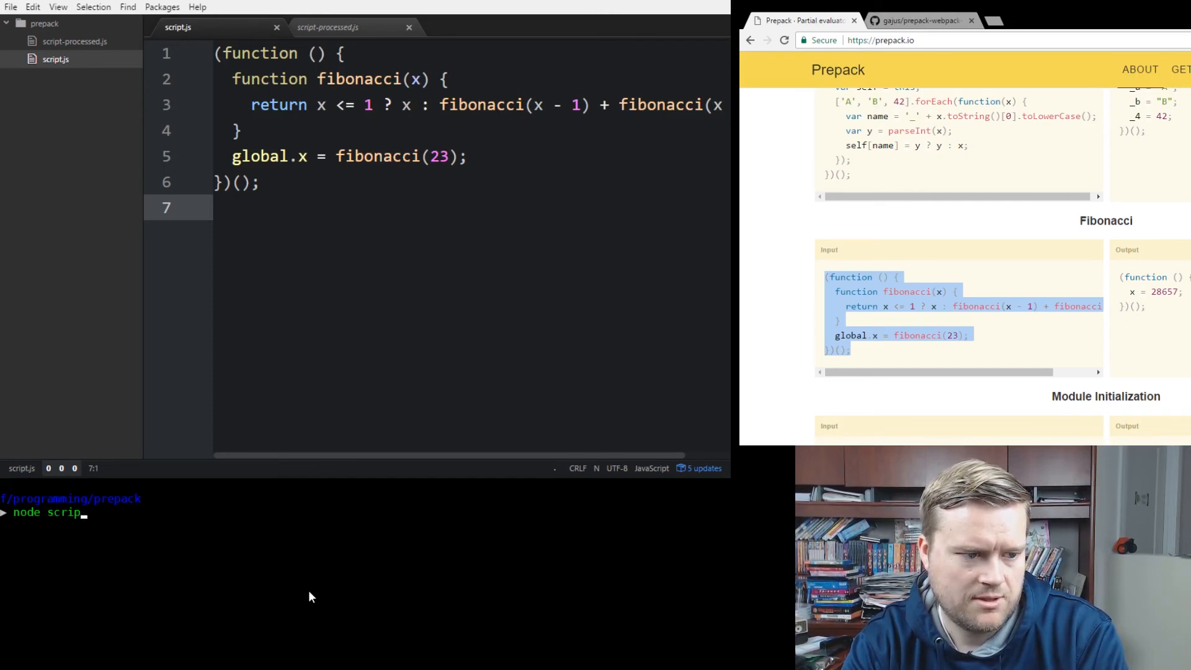
text(t)
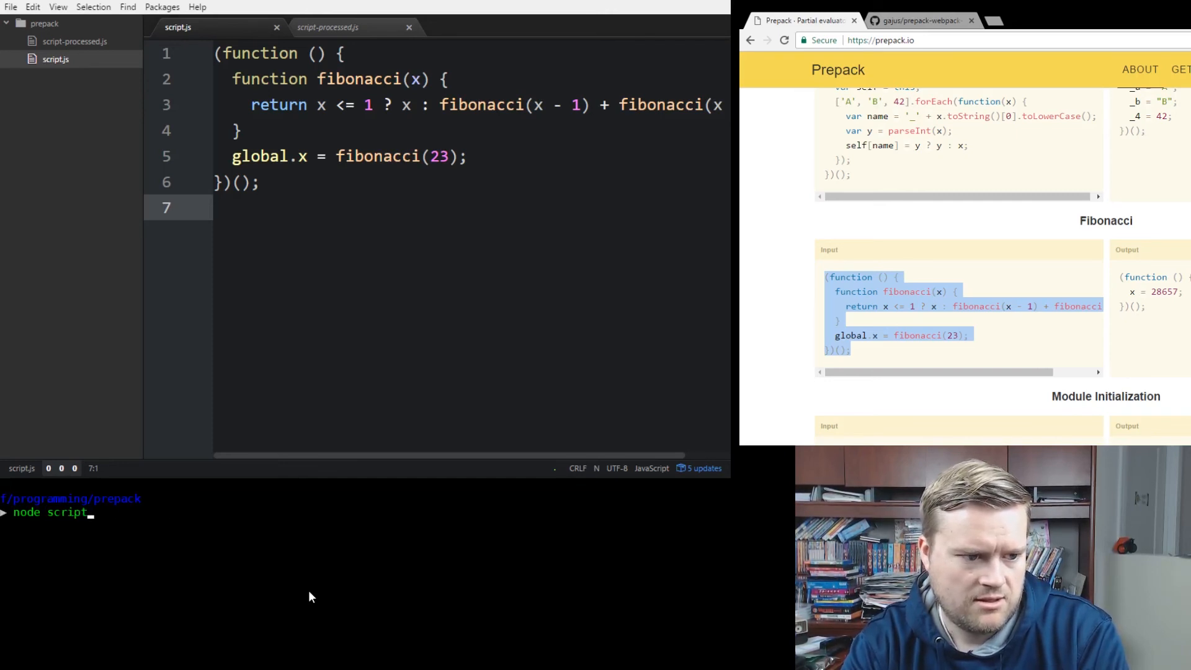
key(Return)
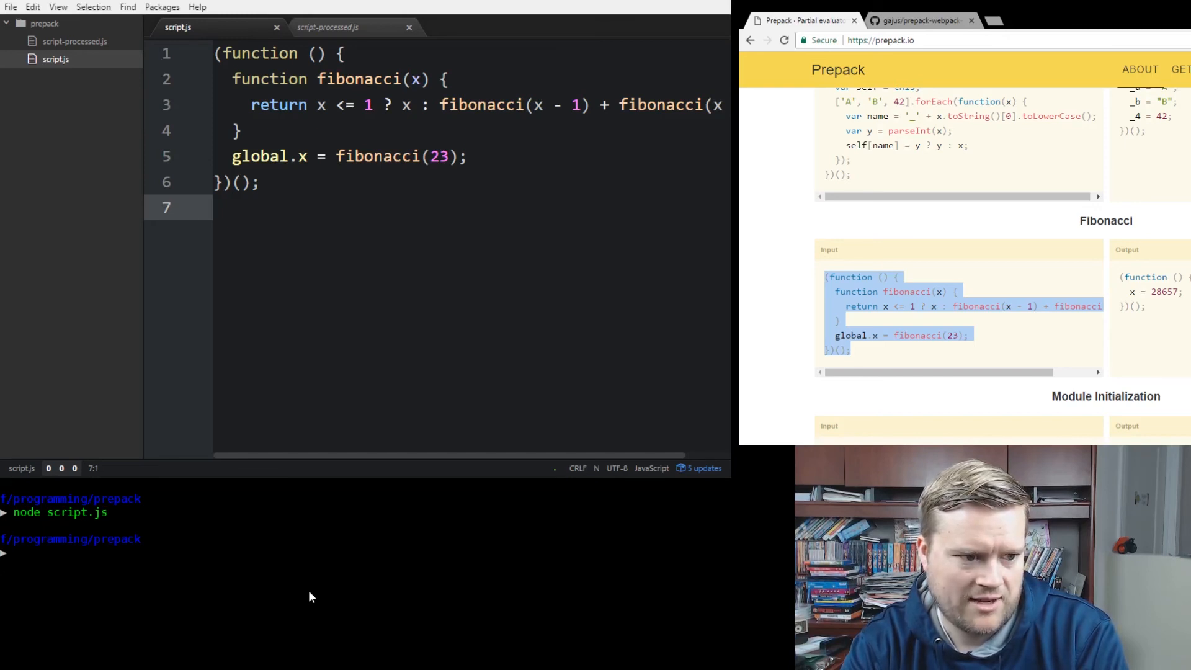
Add console.log(global.x); to script.js so node prints 28657, then compare with script-processed.js.
click(398, 157)
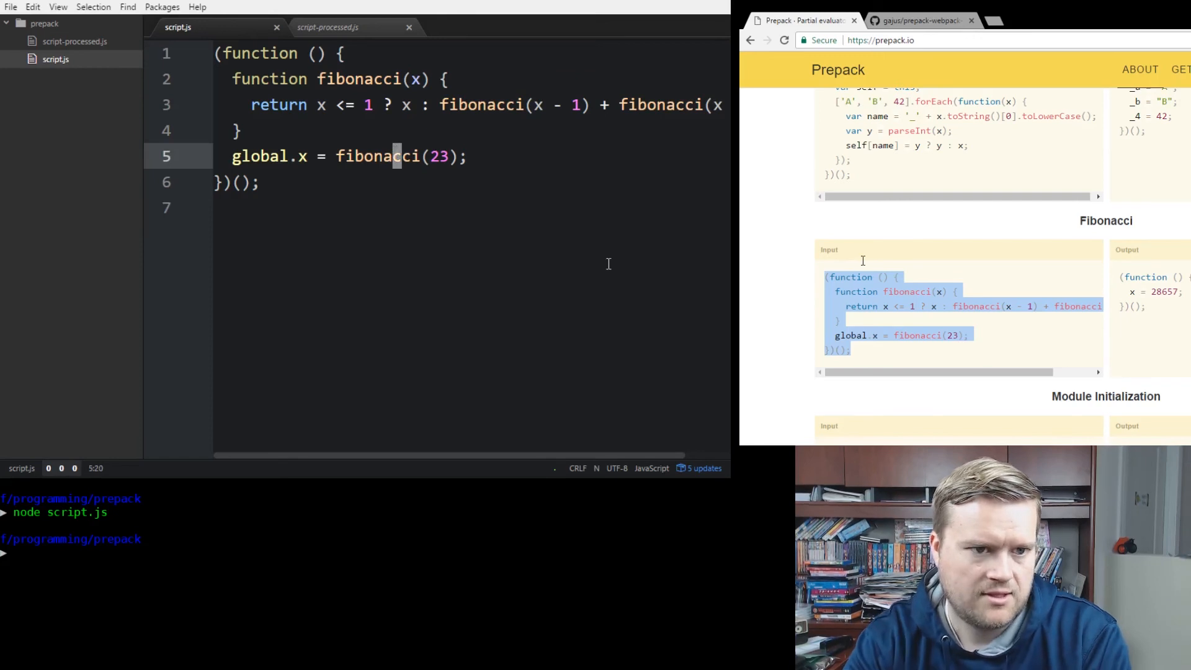
text(c)
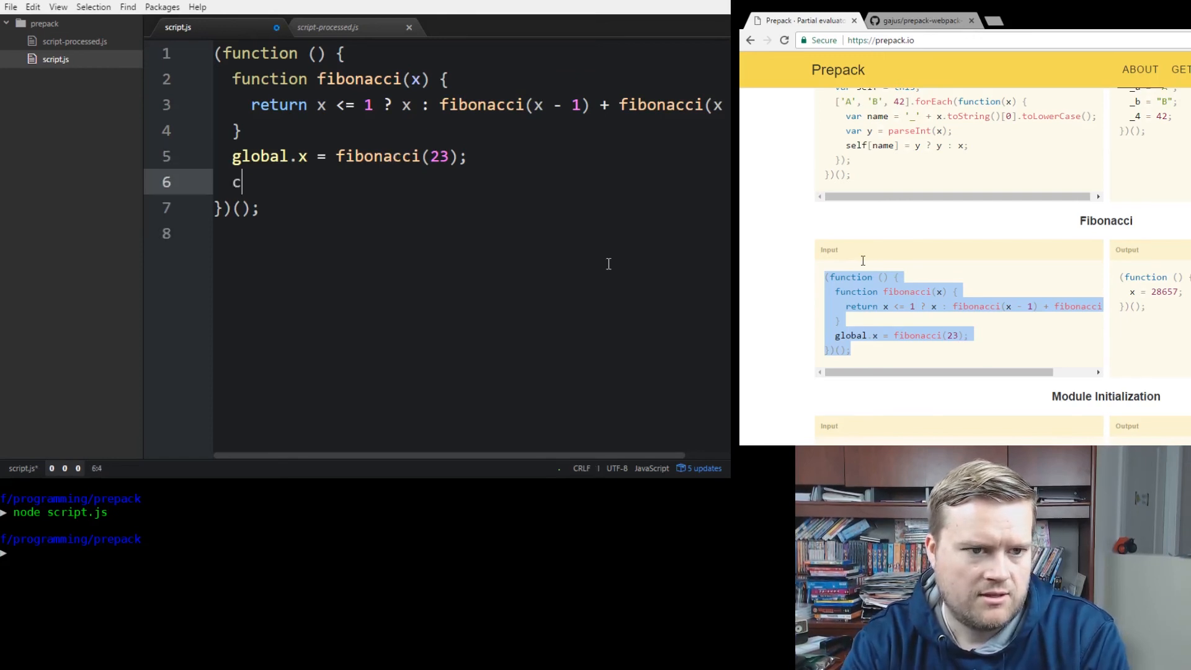
text(onsole.log)
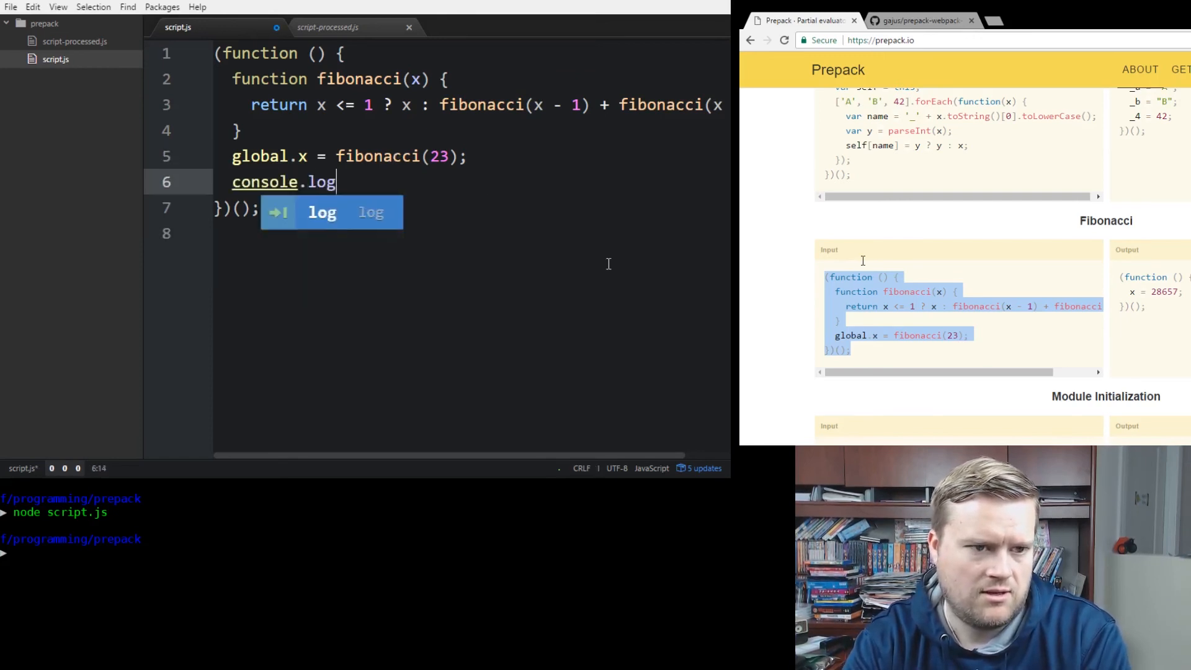
text((global.x);)
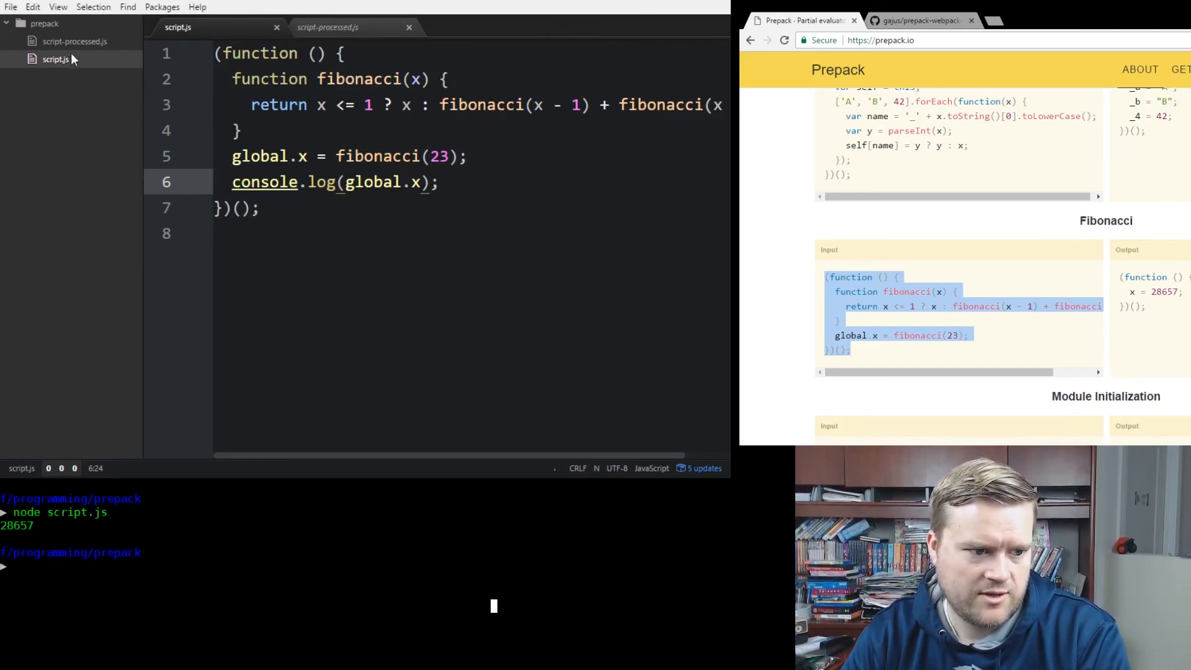
click(73, 41)
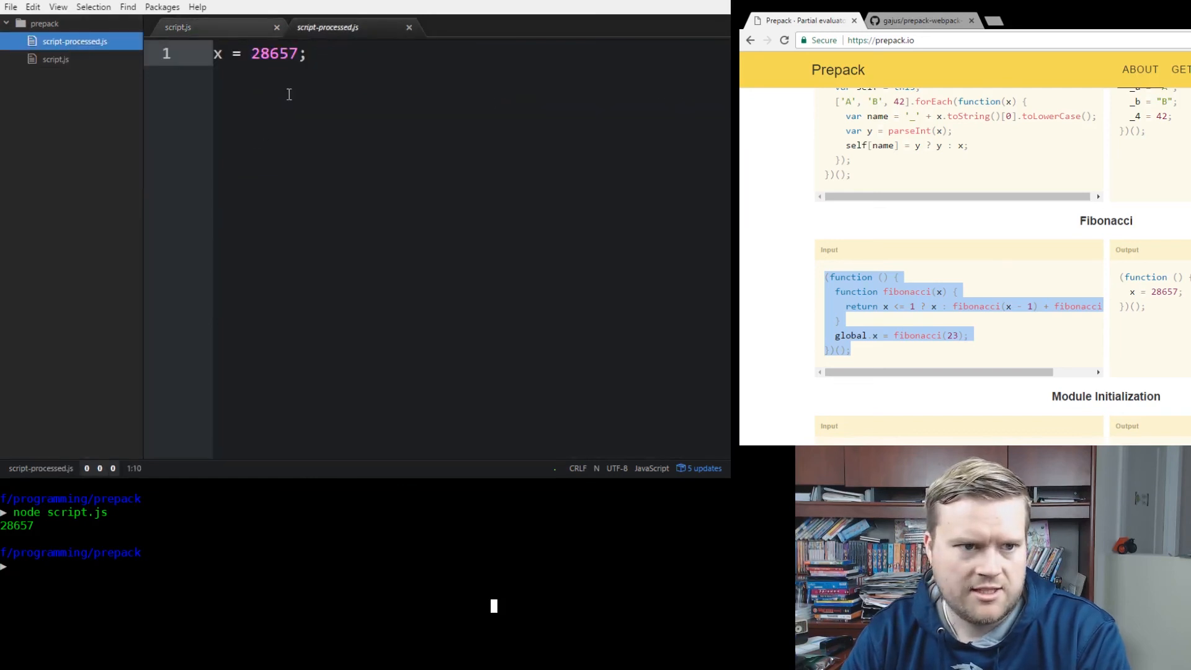
mouse_move(154, 258)
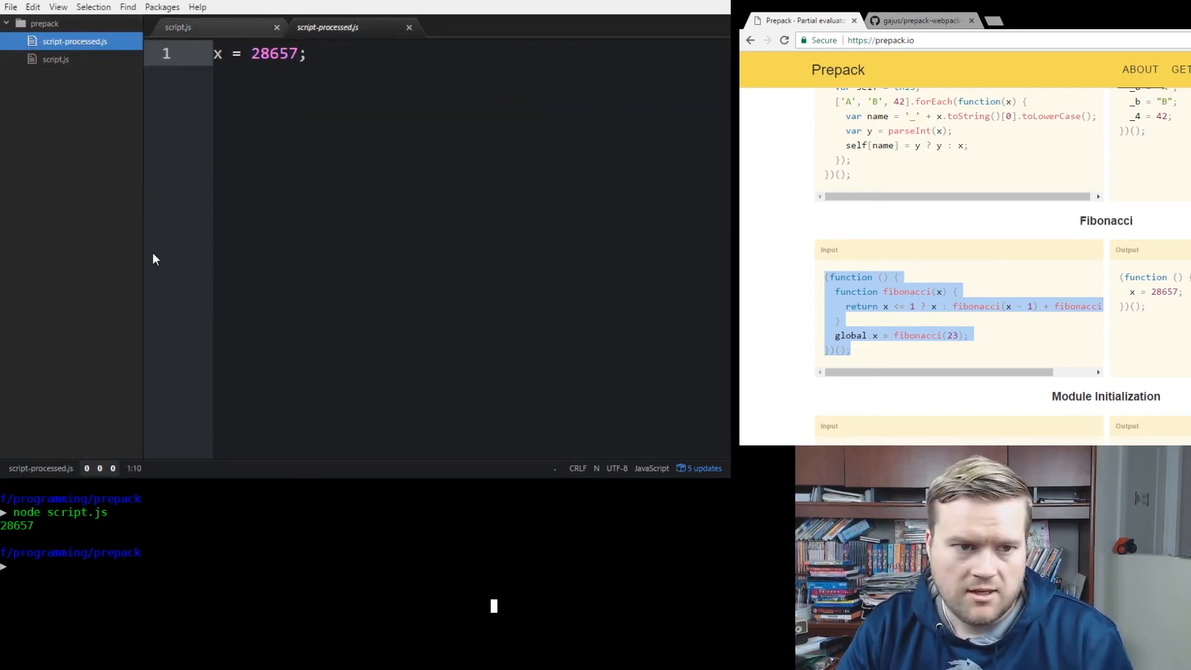